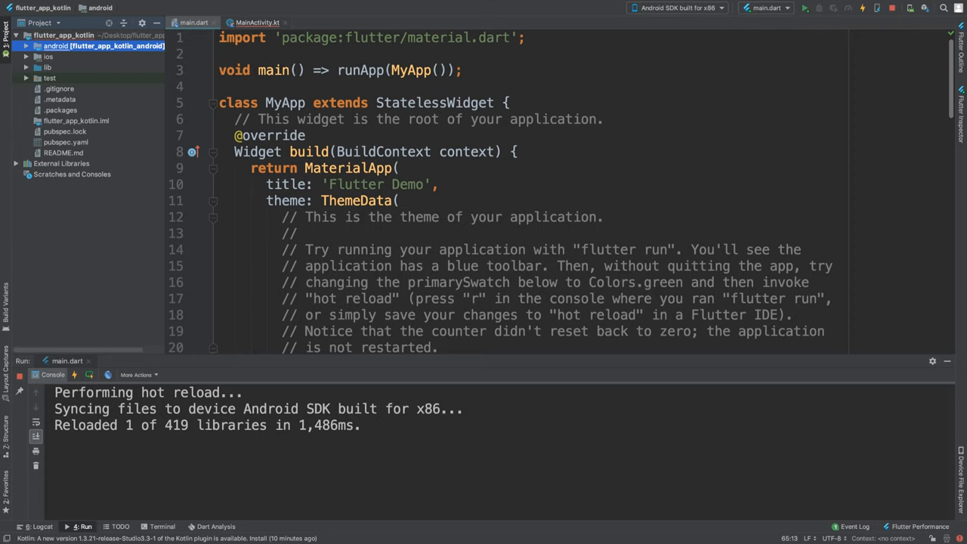
- Start the New Flutter Project wizard, then abandon it without creating a project
{"action": "left_click", "coordinate": [106, 6]}
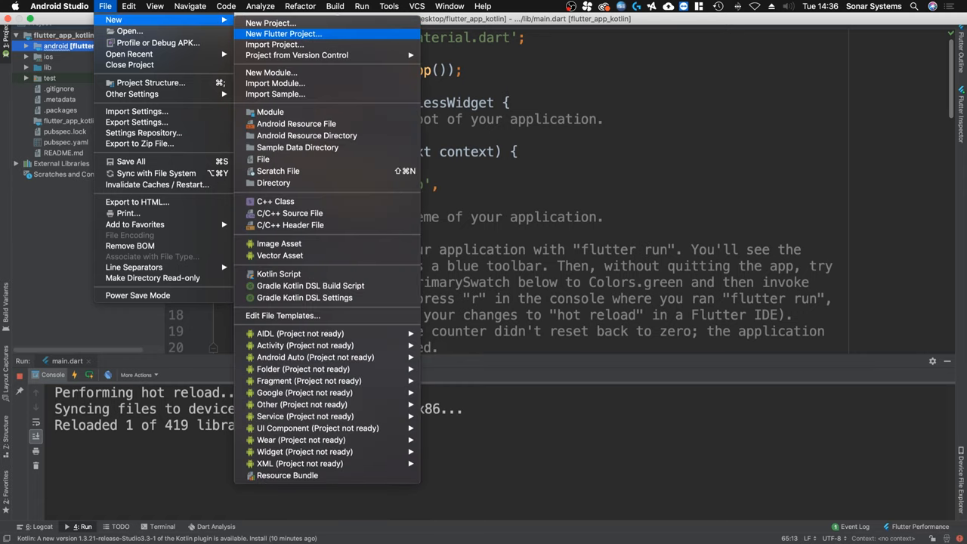
{"action": "left_click", "coordinate": [284, 33]}
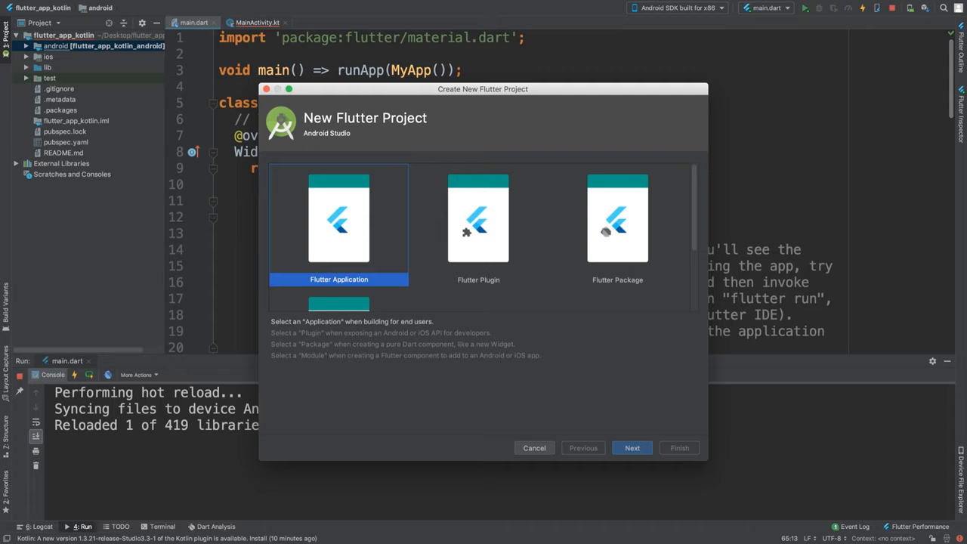
{"action": "left_click", "coordinate": [631, 447]}
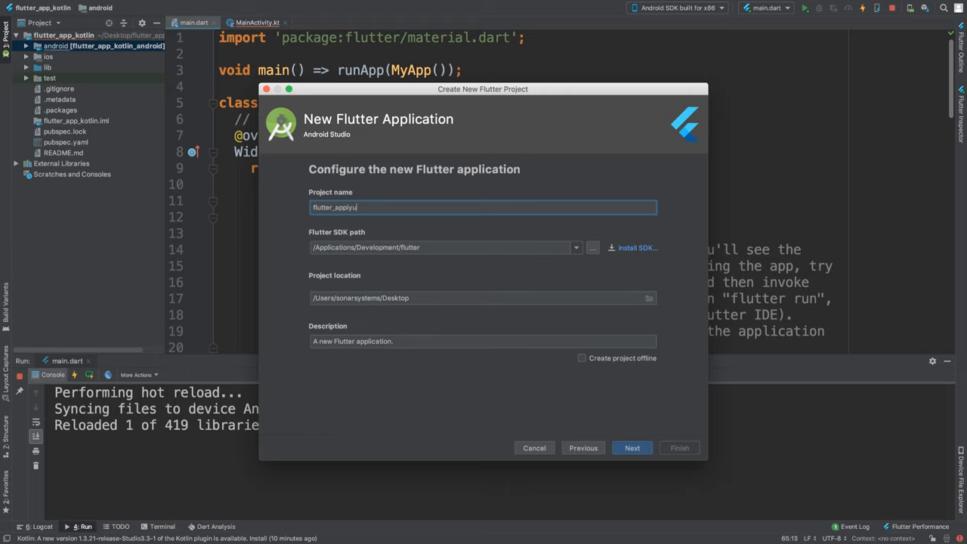
{"action": "type", "text": "uiuiuiu"}
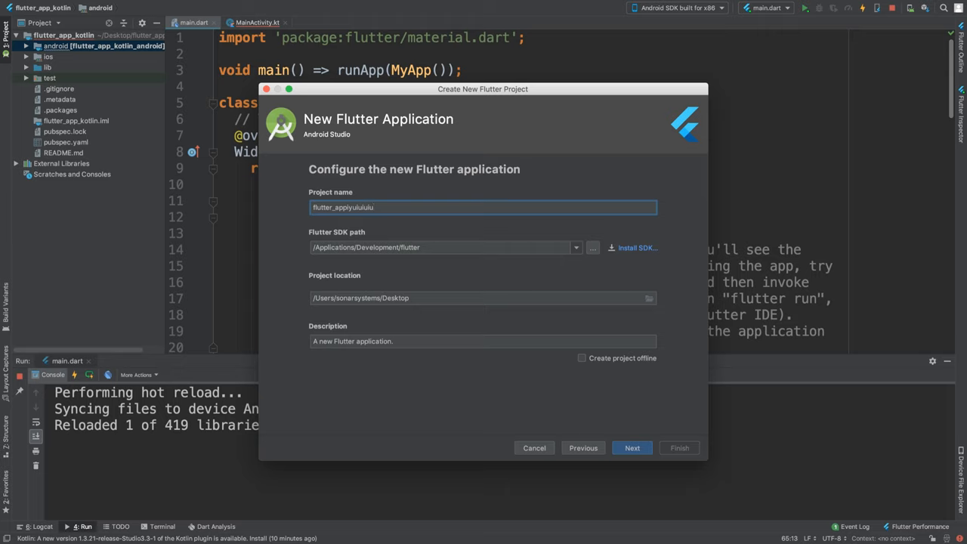
{"action": "left_click", "coordinate": [632, 447]}
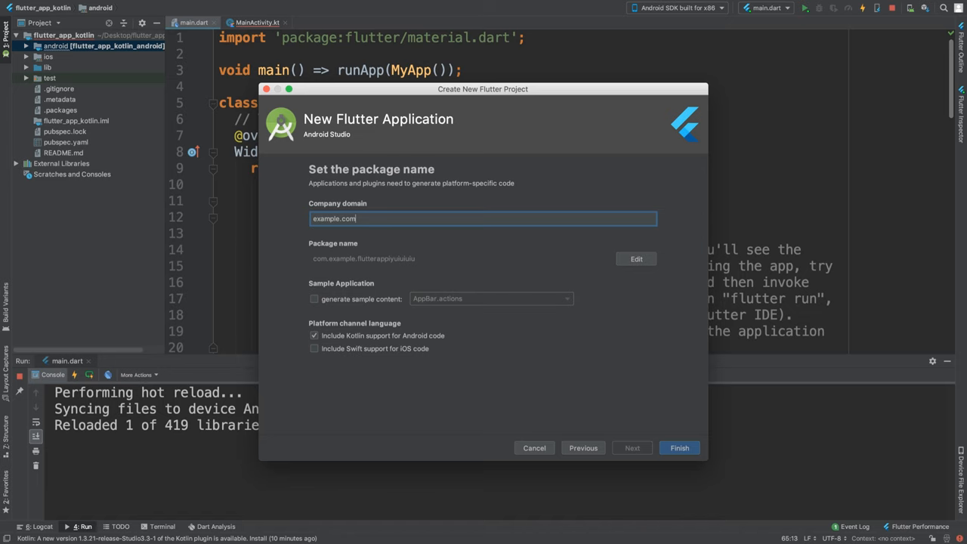
{"action": "left_click", "coordinate": [535, 447]}
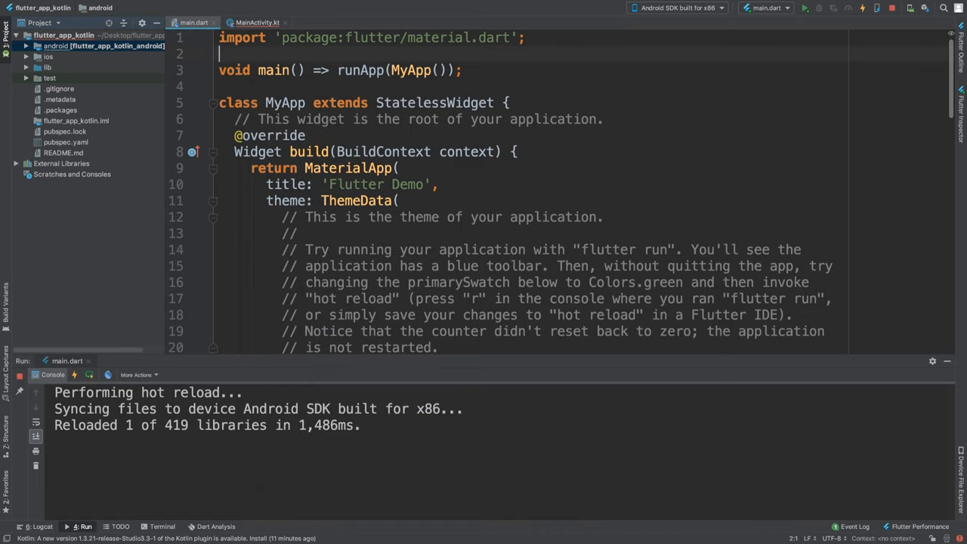
- Add import 'package:flutter/services.dart'; below the material import in main.dart
{"action": "type", "text": "import 'package:flutter/services.dart"}
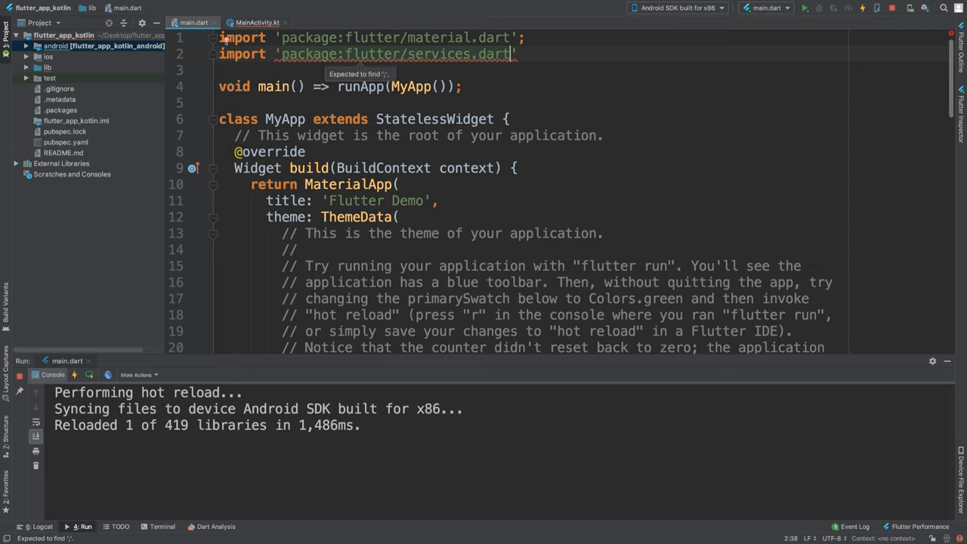
{"action": "type", "text": ";"}
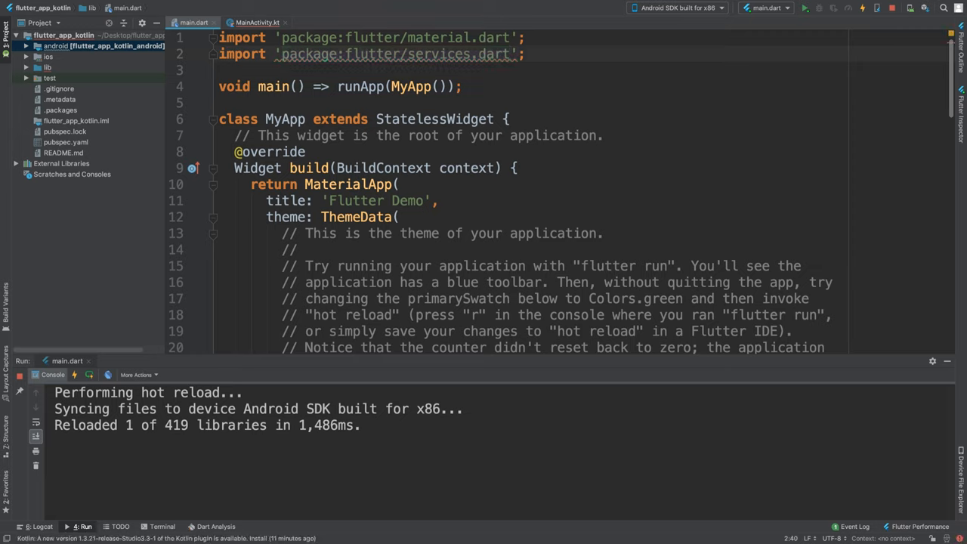
{"action": "scroll", "scroll_direction": "down", "scroll_amount": 3}
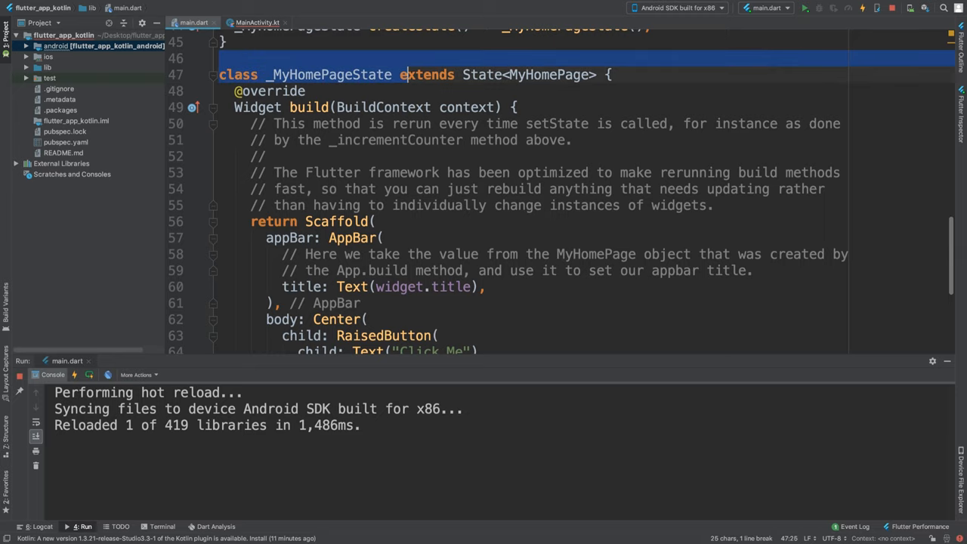
- Declare static const platform = const MethodChannel(...) inside _MyHomePageState
{"action": "left_click", "coordinate": [608, 74]}
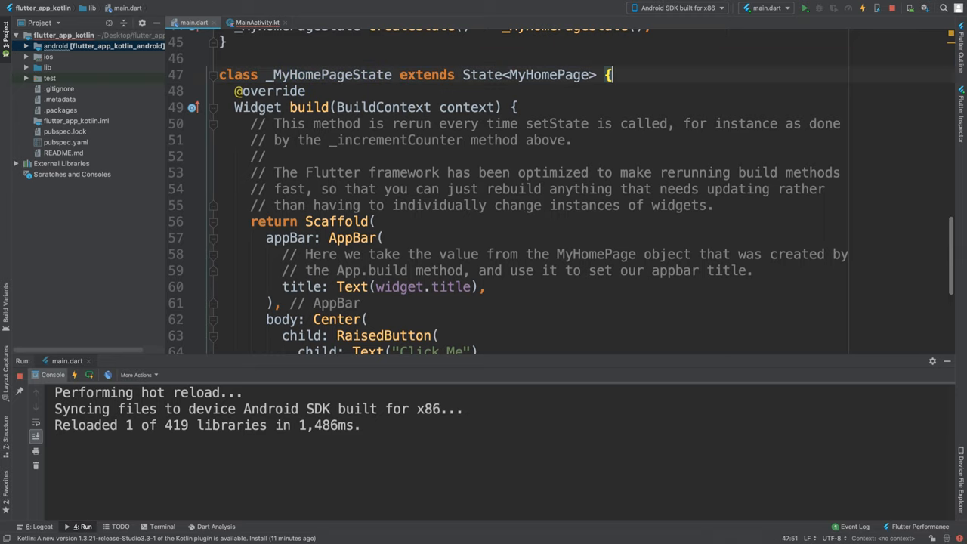
{"action": "type", "text": "static"}
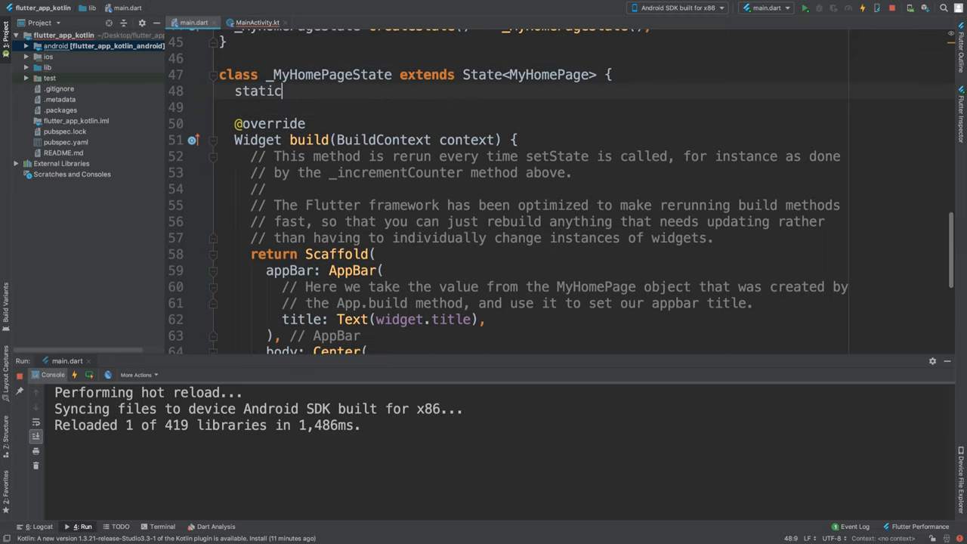
{"action": "type", "text": "const p"}
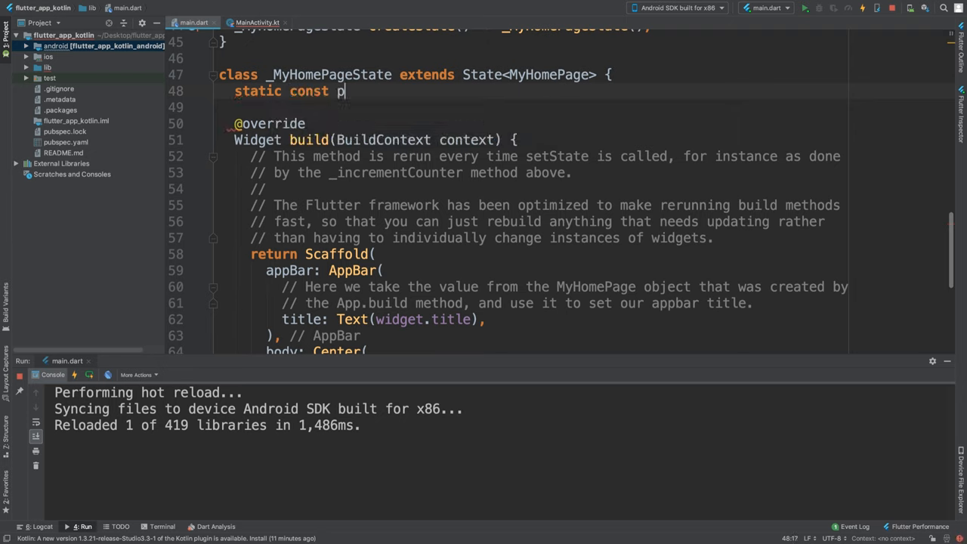
{"action": "type", "text": "latform"}
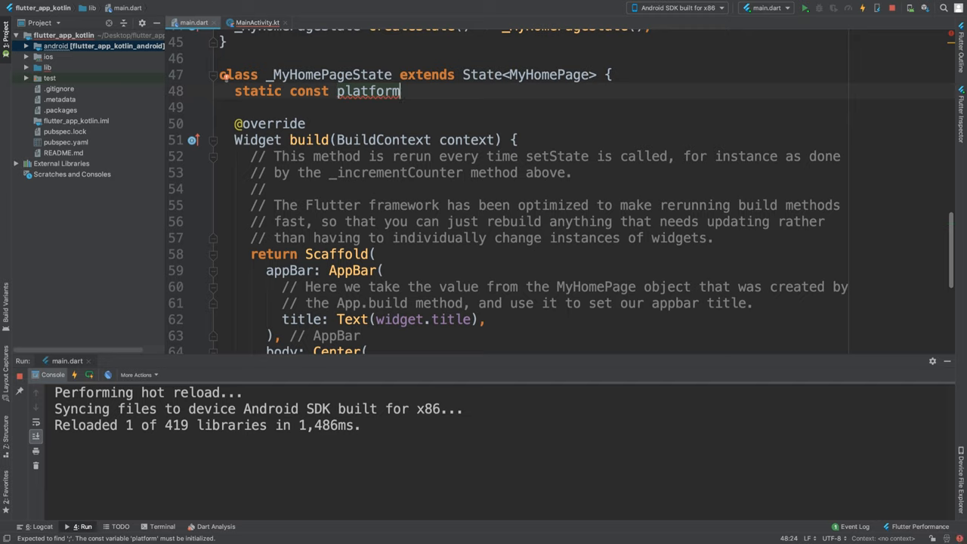
{"action": "type", "text": "= con"}
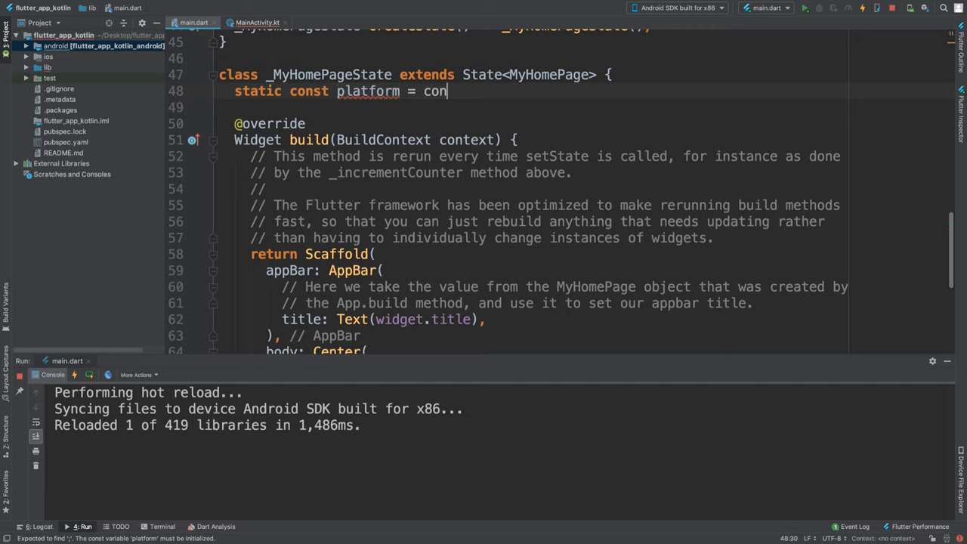
{"action": "type", "text": "st Me"}
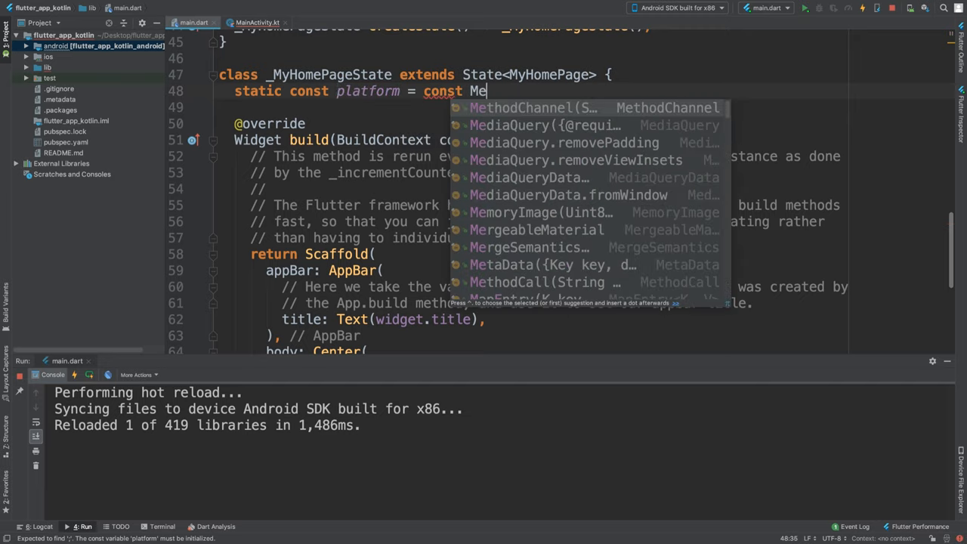
{"action": "left_click", "coordinate": [532, 107]}
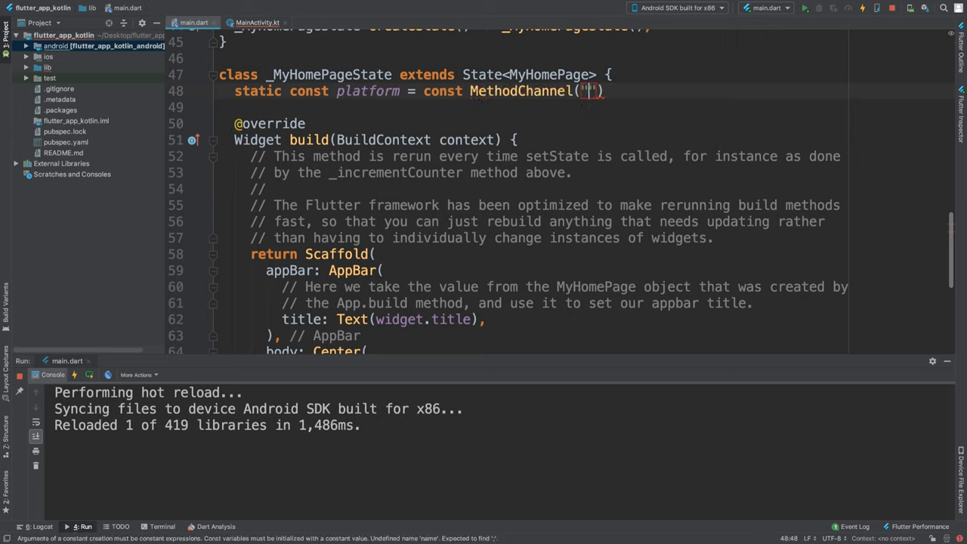
- Name the MethodChannel "com.flutter.epic/epic"
{"action": "type", "text": "com"}
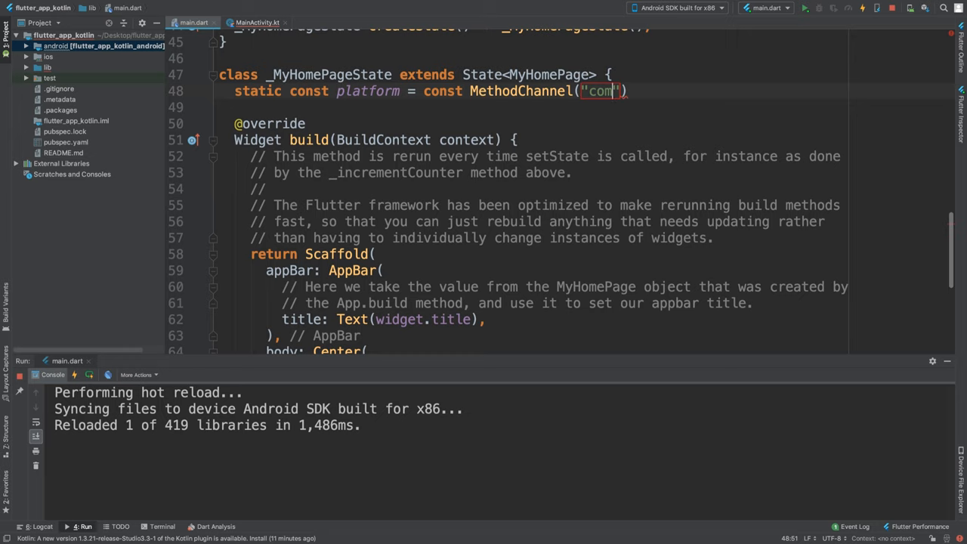
{"action": "type", "text": ".flutter.epic"}
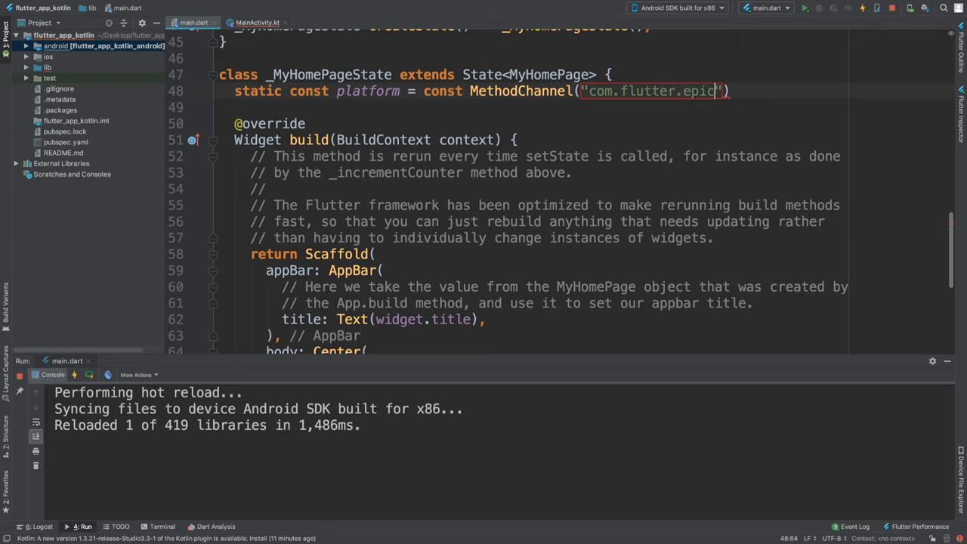
{"action": "type", "text": "/epic"}
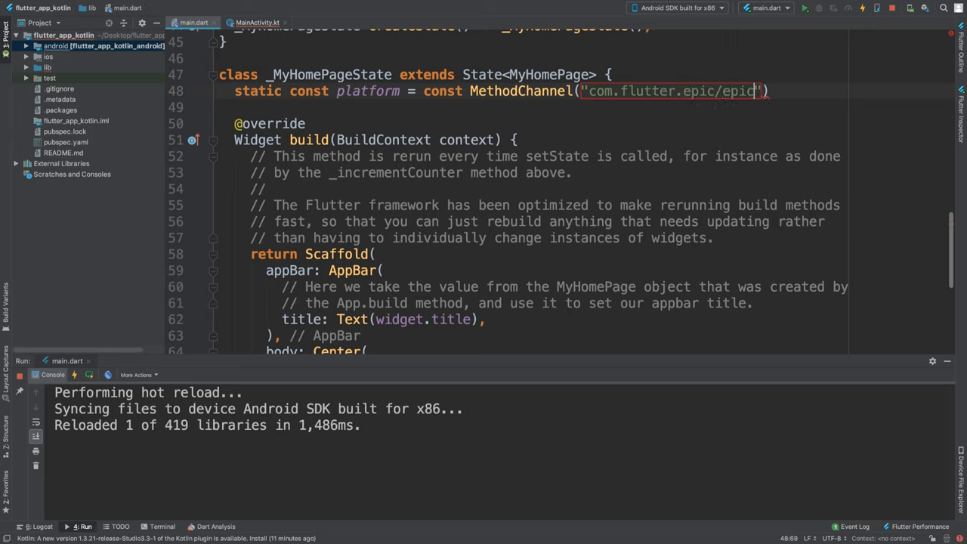
{"action": "key", "text": "BackSpace"}
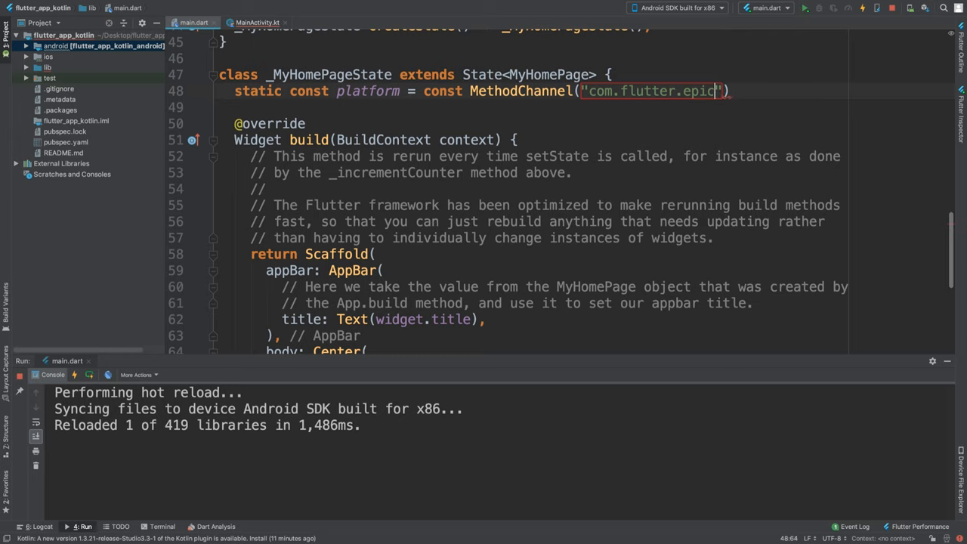
{"action": "type", "text": "/epic"}
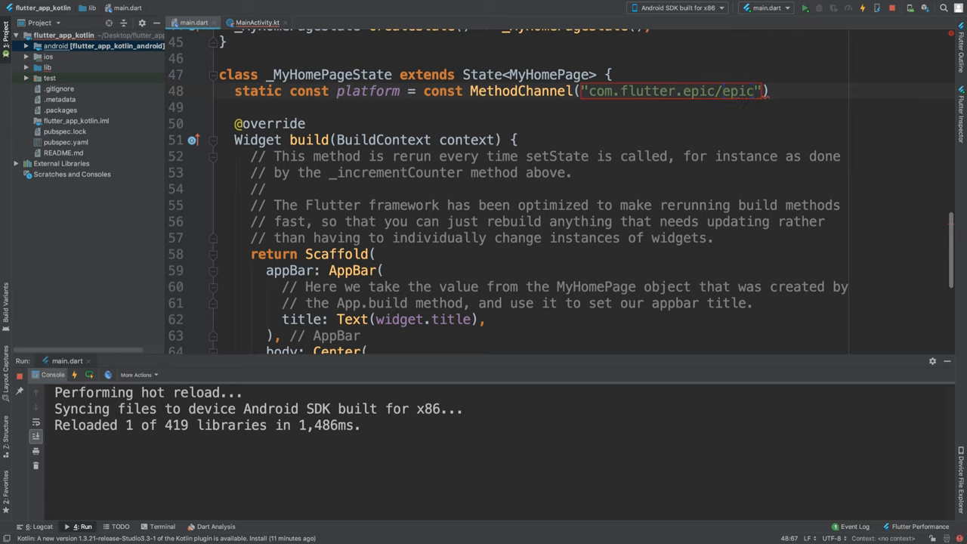
{"action": "double_click", "coordinate": [668, 90]}
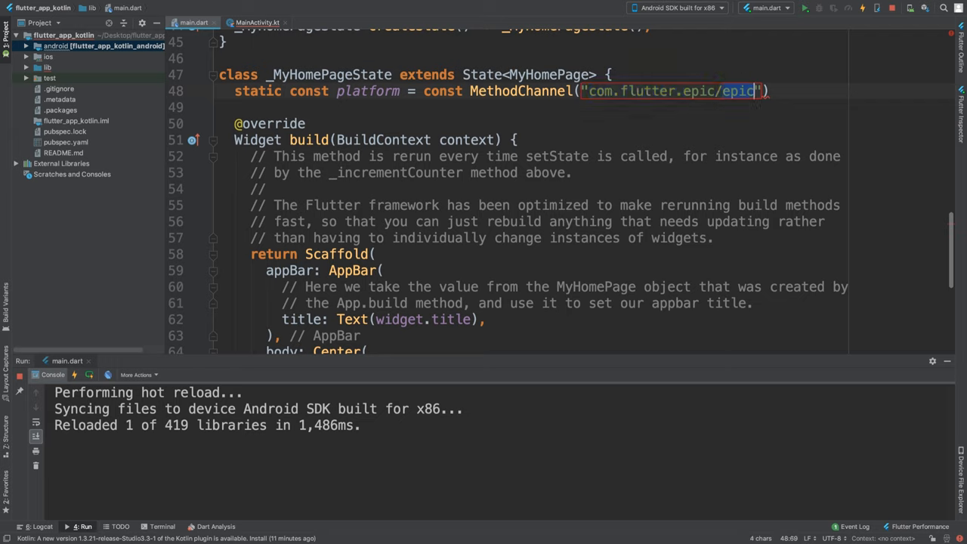
{"action": "mouse_move", "coordinate": [763, 90]}
{"action": "type", "text": ";"}
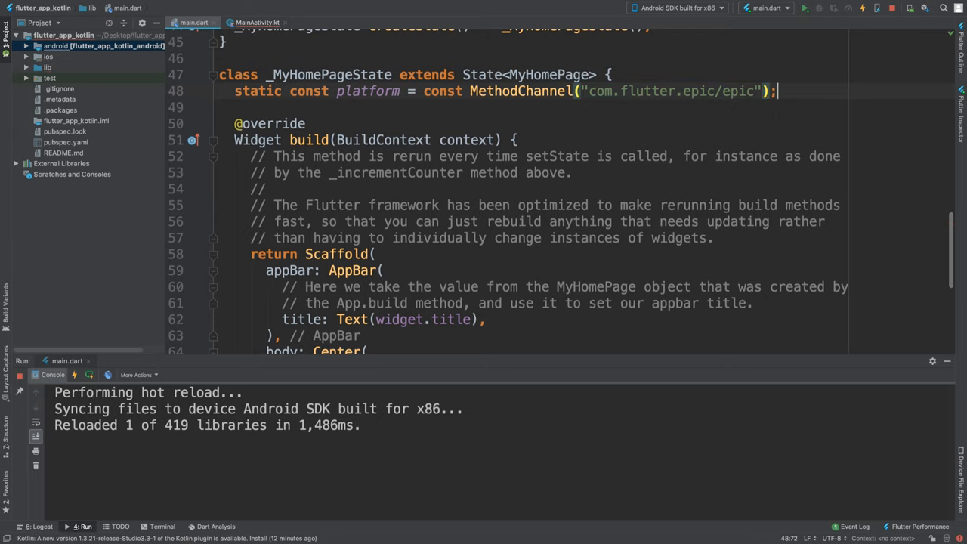
- Add a void Printy() async function below build with a String value variable
{"action": "scroll", "scroll_direction": "down", "scroll_amount": 3}
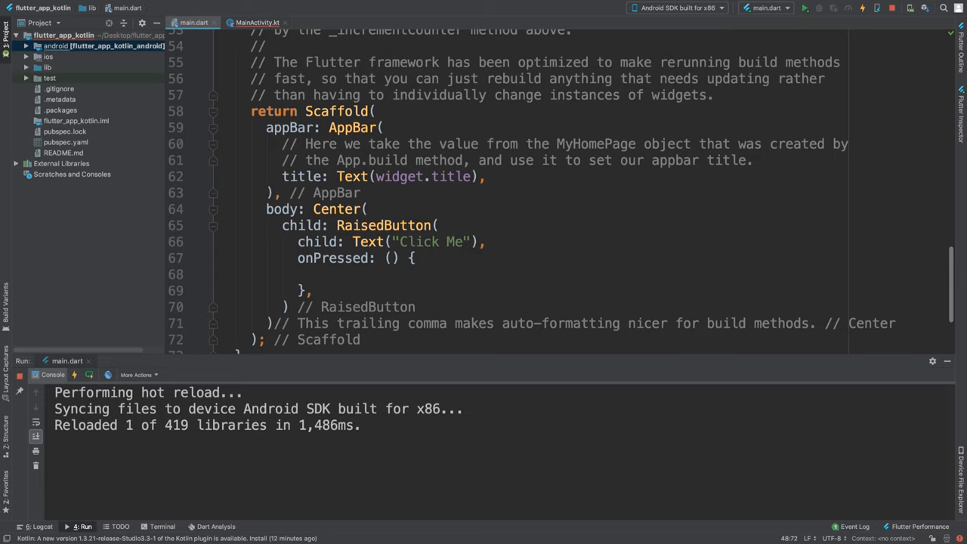
{"action": "scroll", "scroll_direction": "down", "scroll_amount": 3}
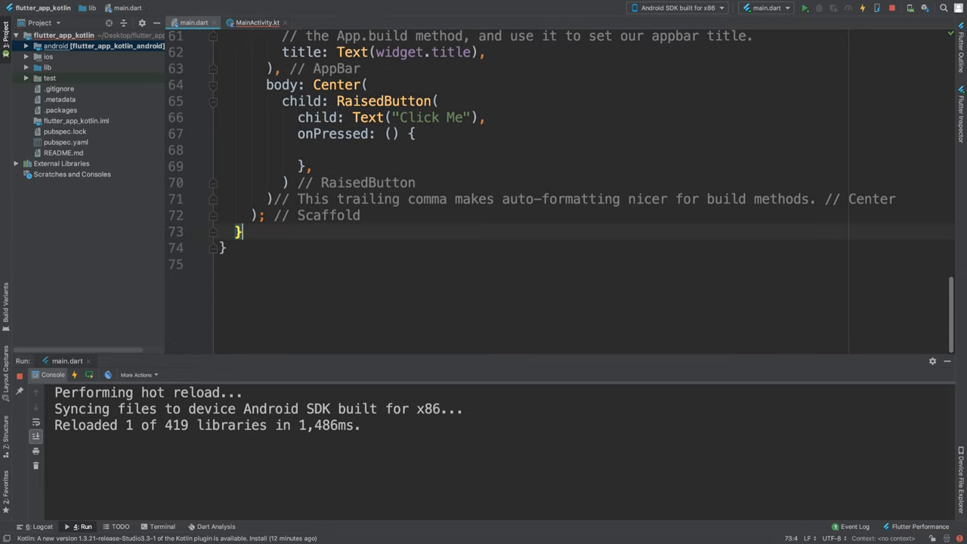
{"action": "type", "text": "void P"}
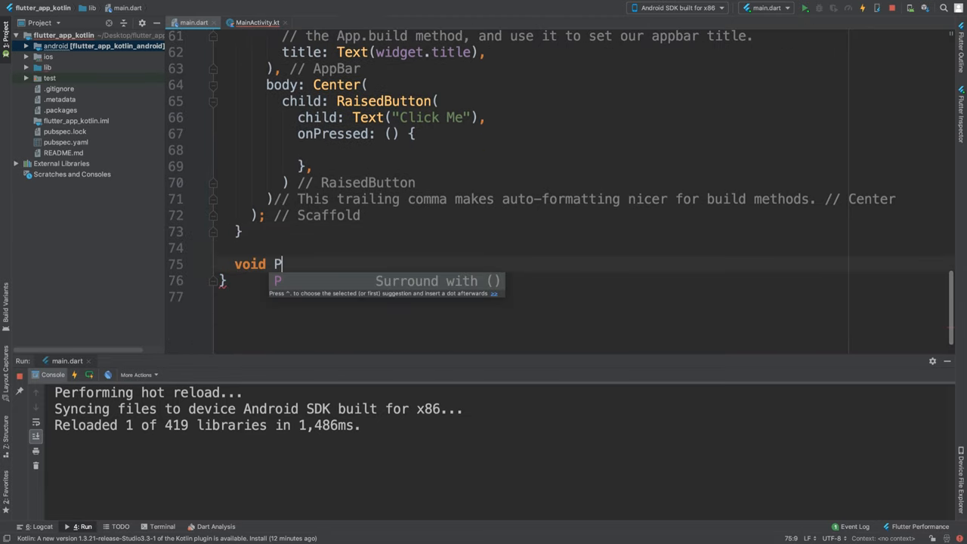
{"action": "type", "text": "rinty()"}
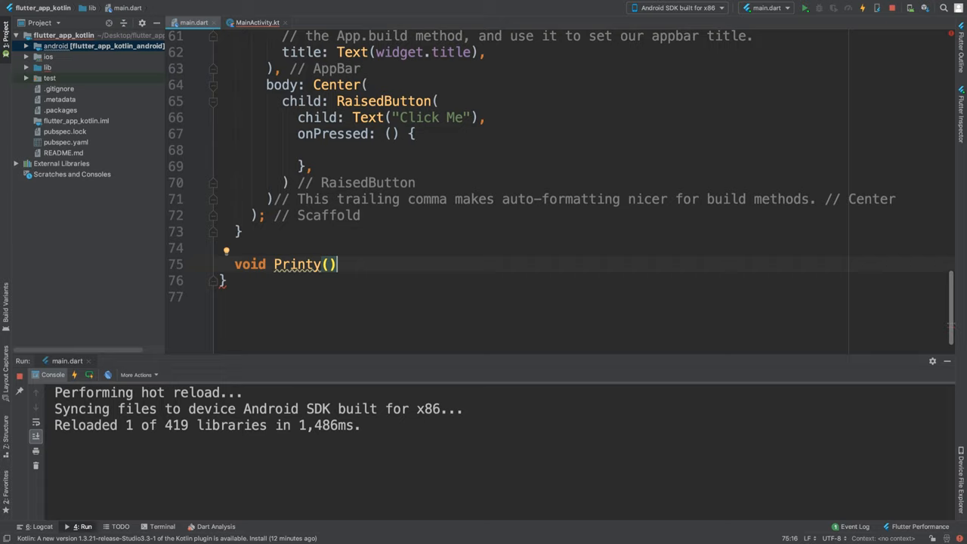
{"action": "type", "text": "asy"}
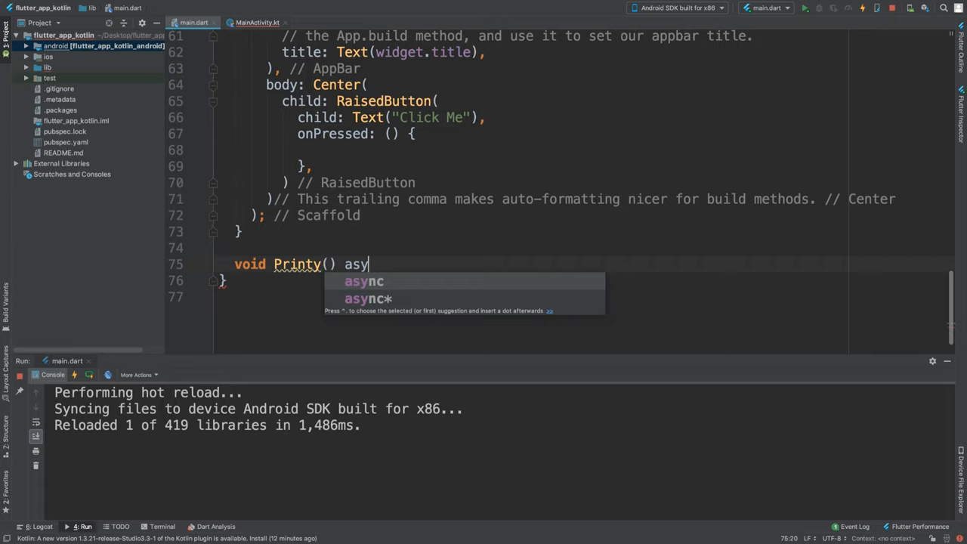
{"action": "key", "text": "Tab"}
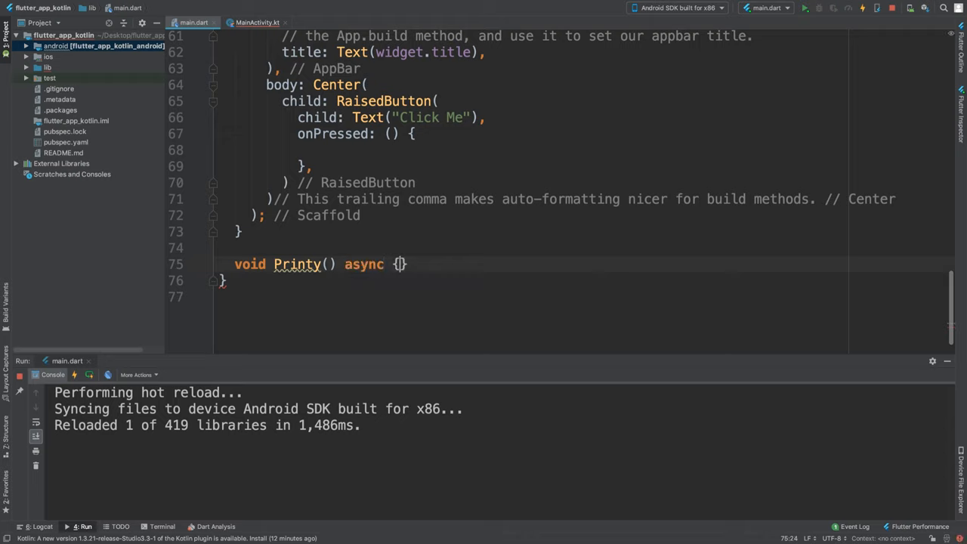
{"action": "type", "text": "String v"}
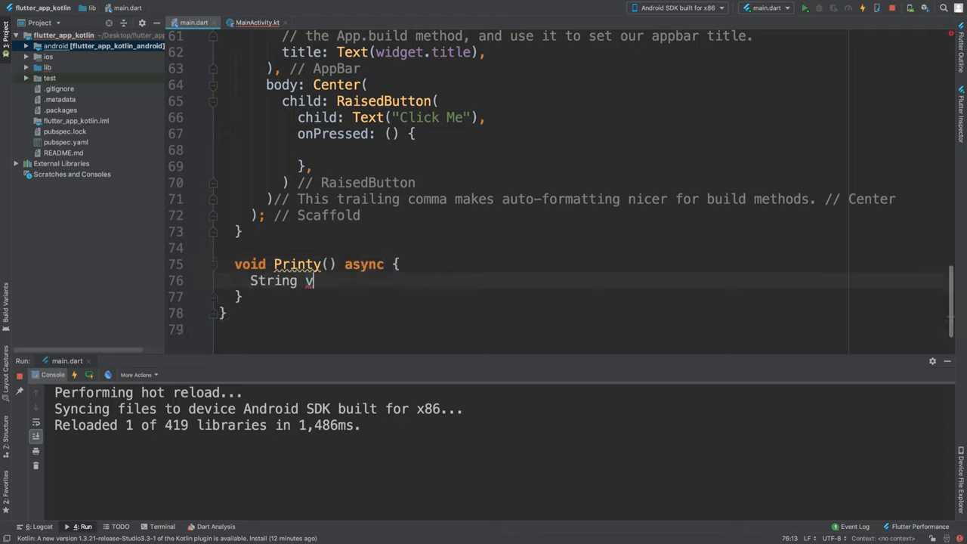
{"action": "type", "text": "alue;"}
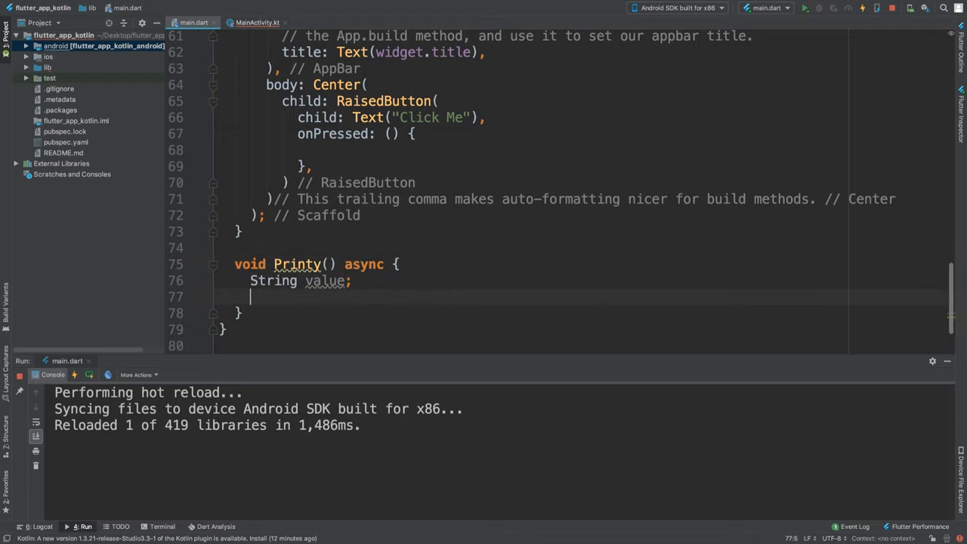
- In a try block, set value = await platform.invokeMethod("Printy")
{"action": "type", "text": "try"}
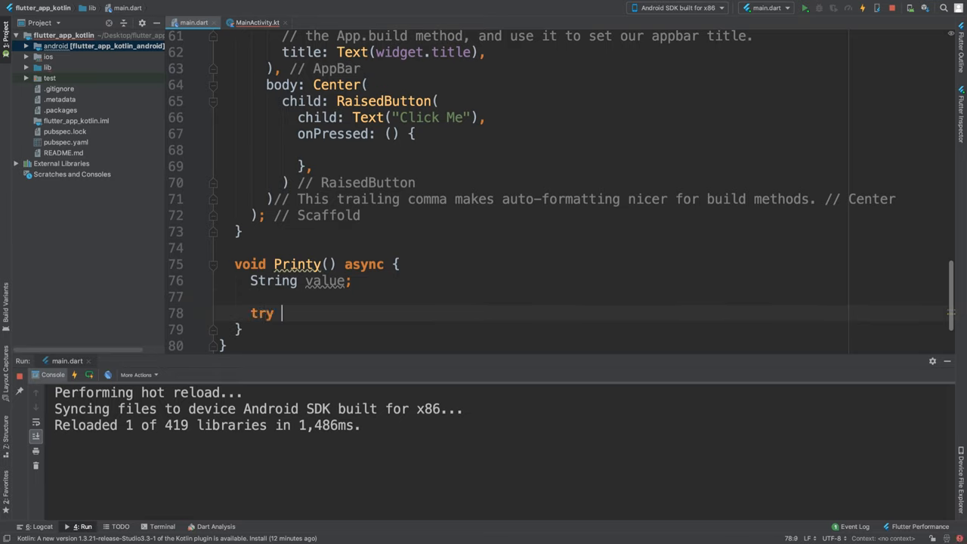
{"action": "type", "text": "{"}
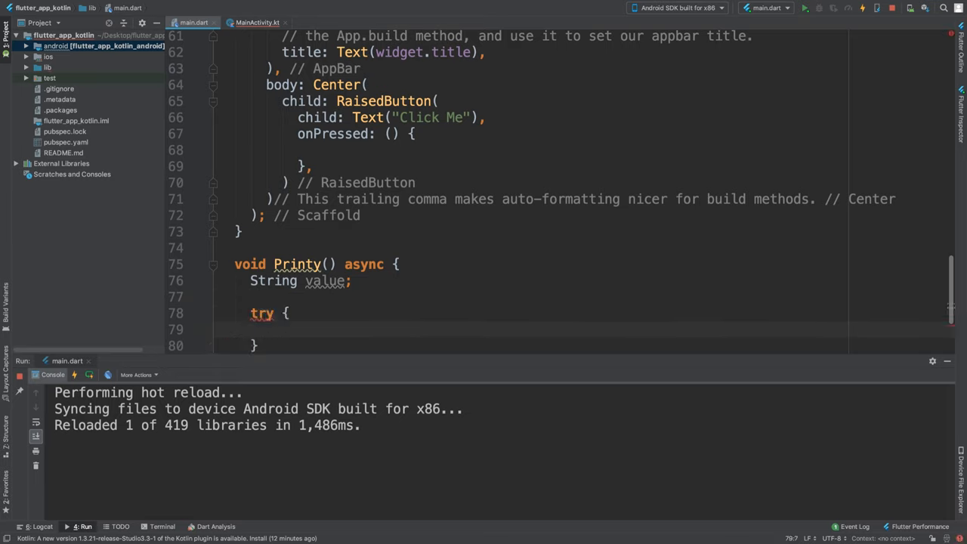
{"action": "type", "text": "value"}
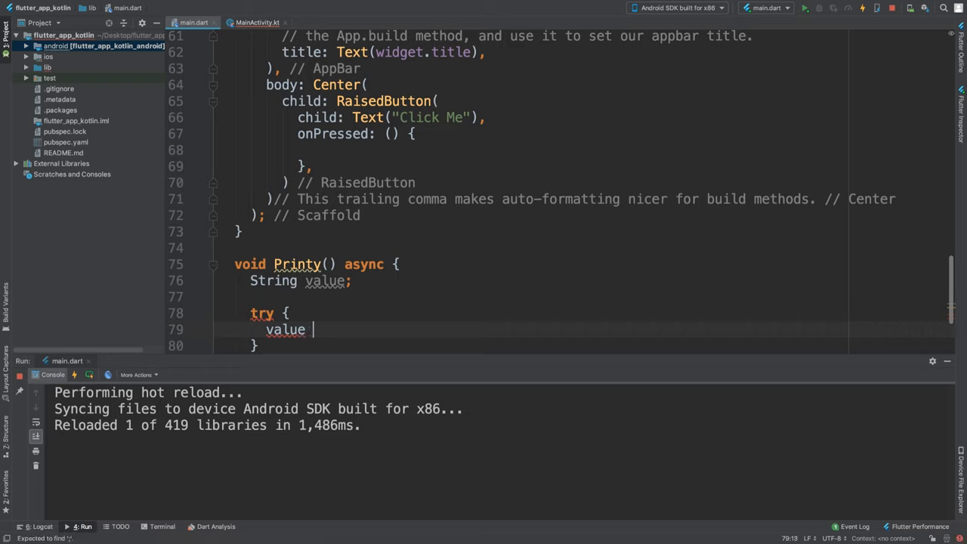
{"action": "type", "text": "= await pla"}
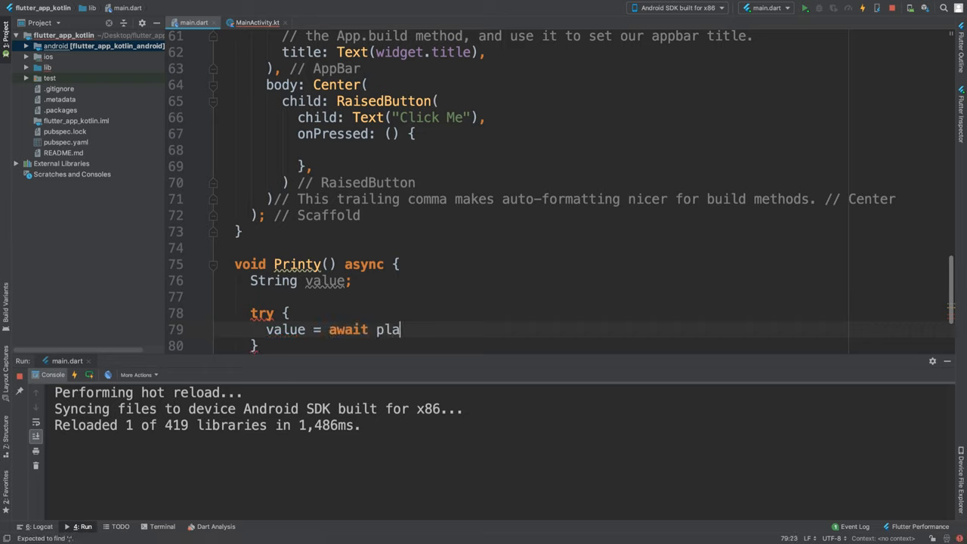
{"action": "type", "text": "tform.in"}
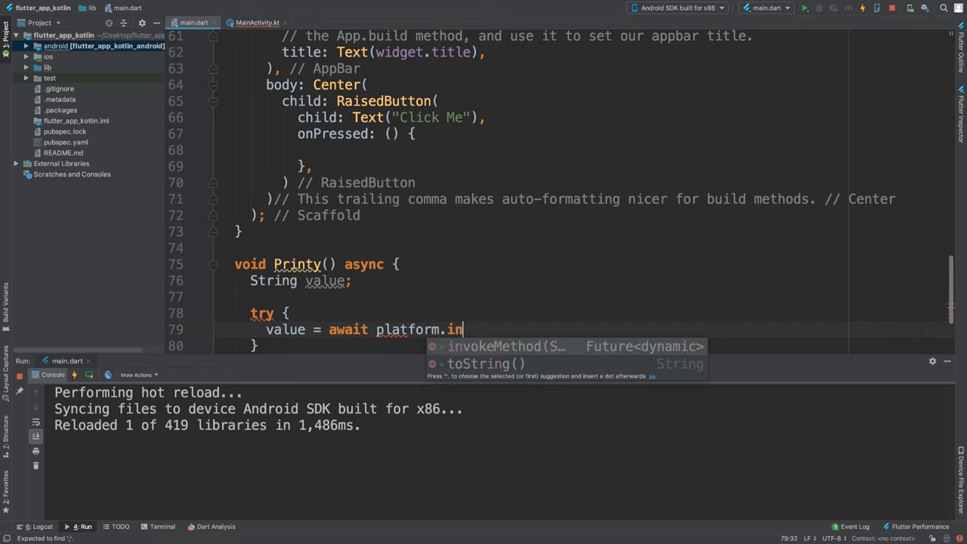
{"action": "key", "text": "Tab"}
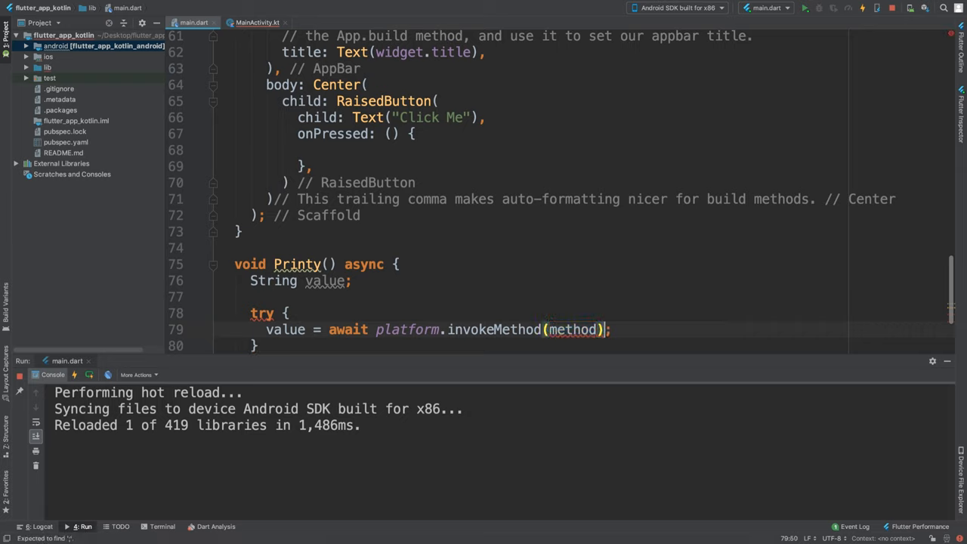
{"action": "type", "text": "\"\""}
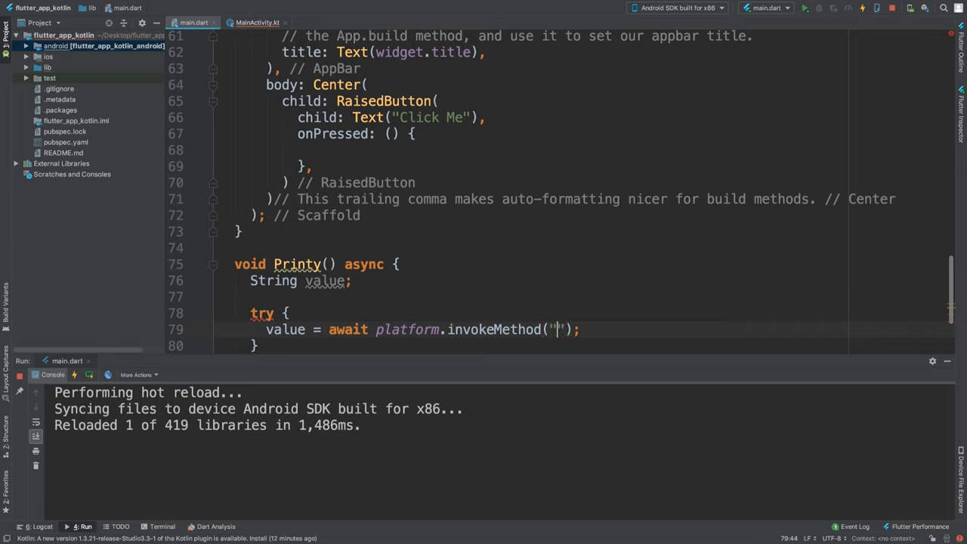
{"action": "type", "text": "Printy"}
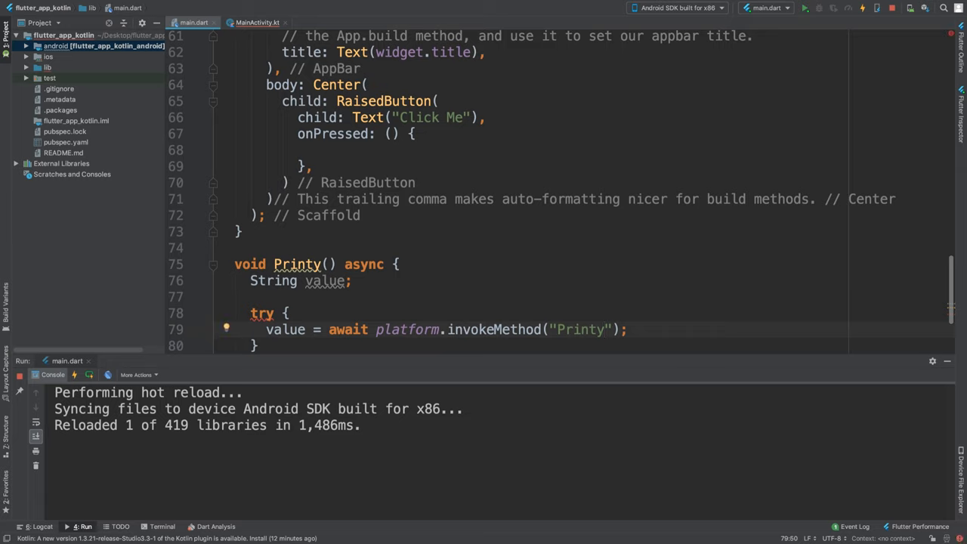
{"action": "left_click_drag", "start_coordinate": [266, 330], "coordinate": [257, 346]}
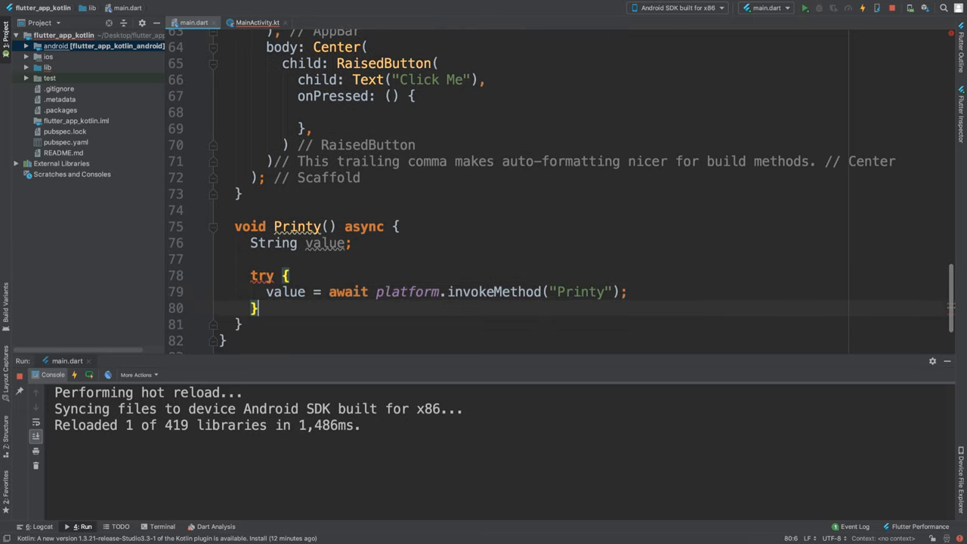
- Add catch (e) { print(e); } and then print(value) after the try/catch
{"action": "type", "text": "catch"}
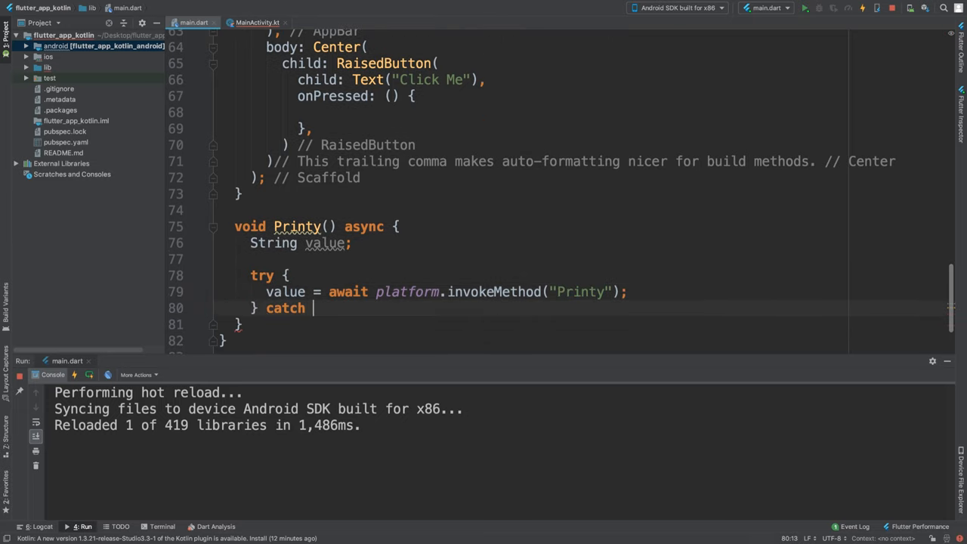
{"action": "type", "text": "(e) {"}
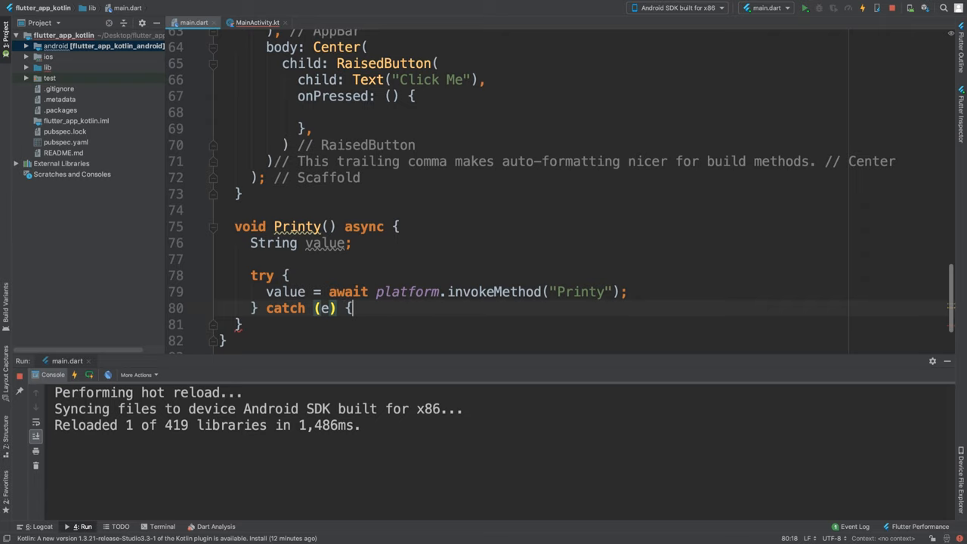
{"action": "type", "text": "print(e);"}
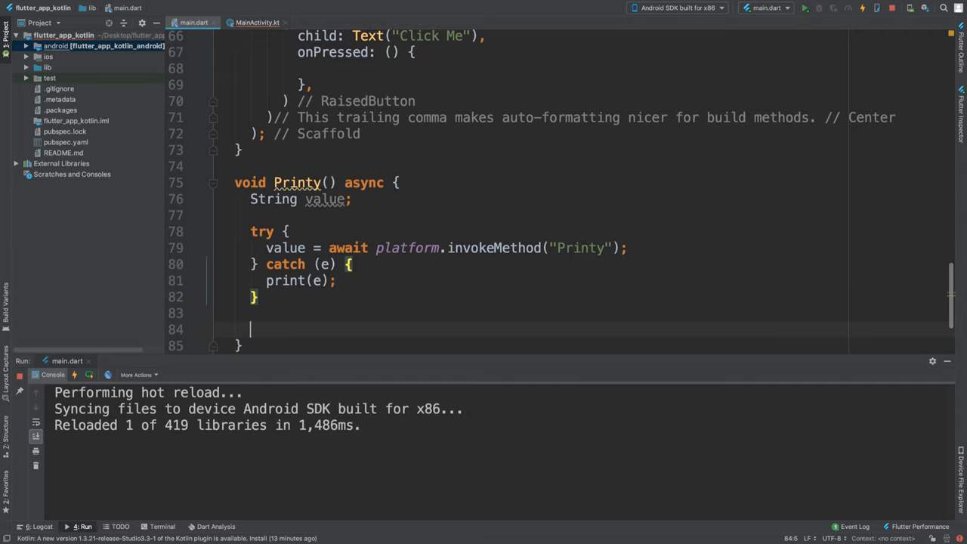
{"action": "type", "text": "print(va"}
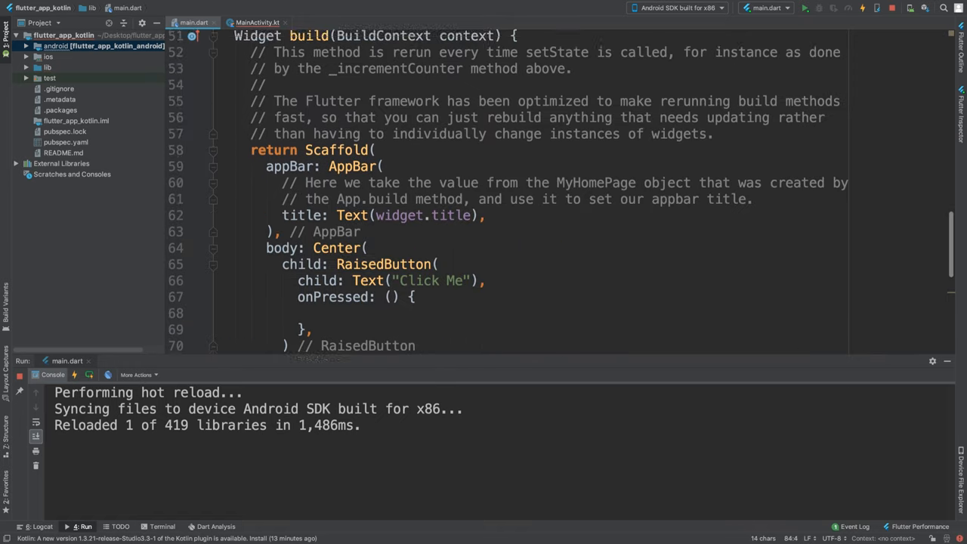
{"action": "scroll", "scroll_direction": "down", "scroll_amount": 3}
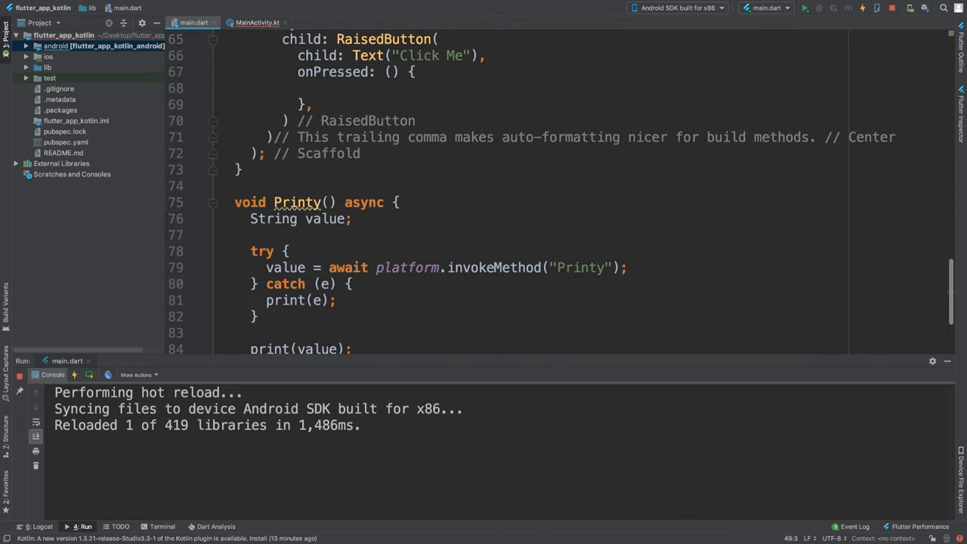
{"action": "scroll", "scroll_direction": "down", "scroll_amount": 3}
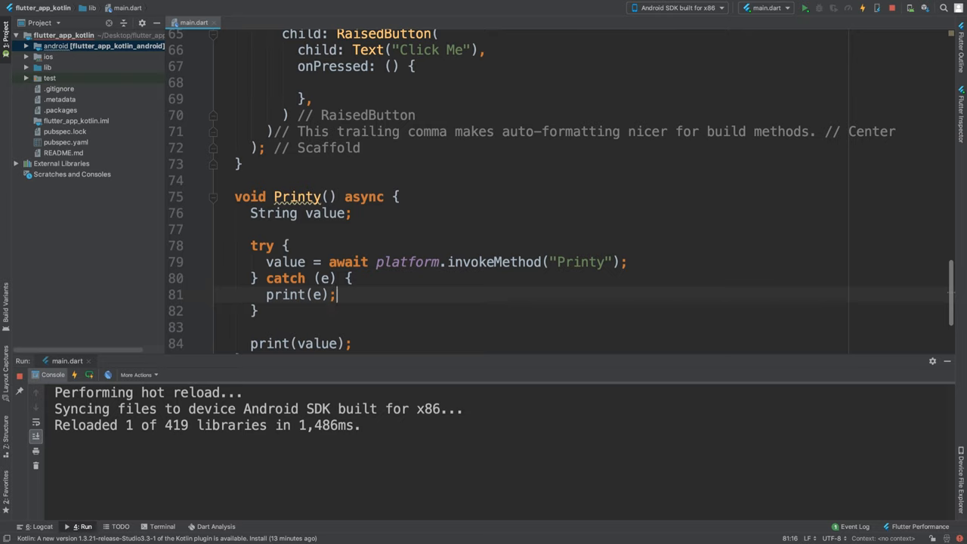
- Open MainActivity.kt from android > app > src > main > kotlin
{"action": "left_click", "coordinate": [24, 45]}
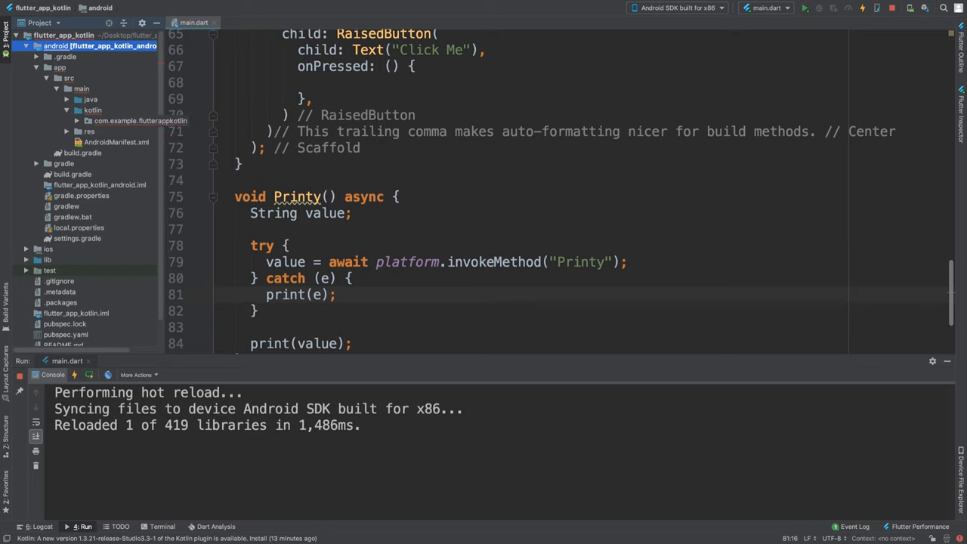
{"action": "left_click", "coordinate": [141, 121]}
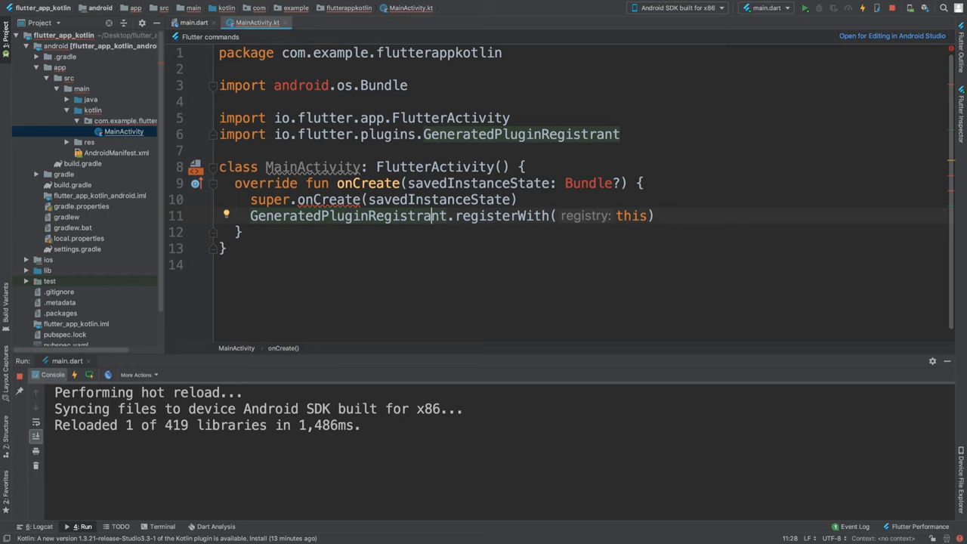
- Declare private val CHANNEL = "com.flutter.epic/epic" in MainActivity, copying the name from main.dart
{"action": "type", "text": "private"}
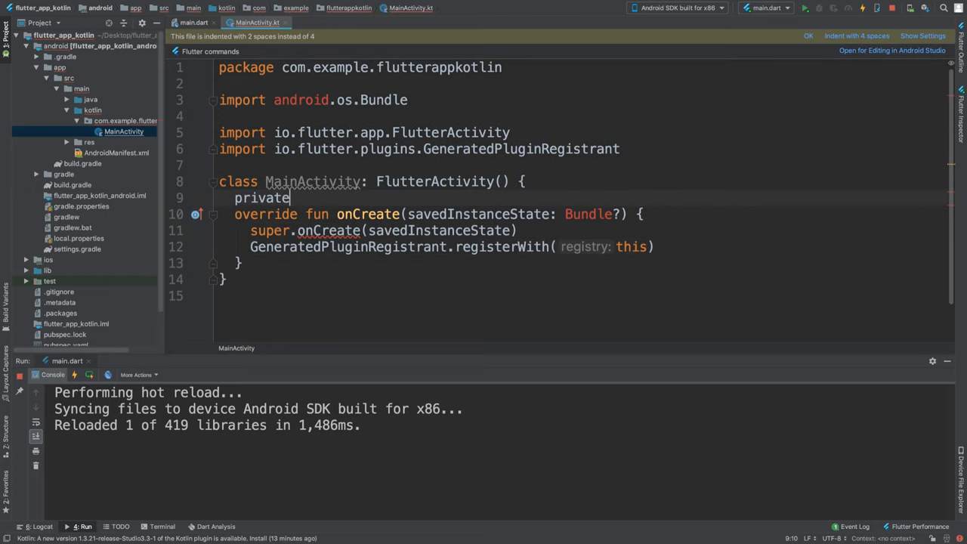
{"action": "type", "text": "val"}
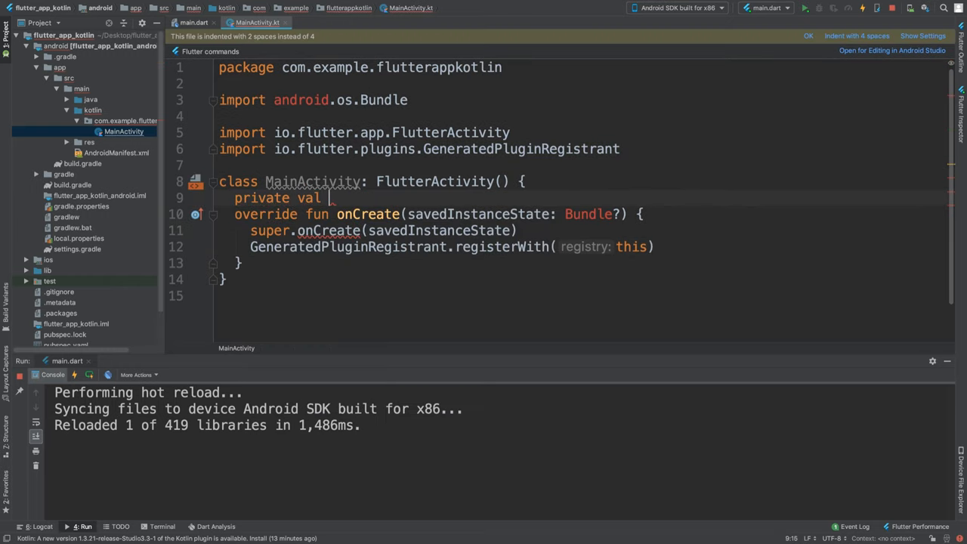
{"action": "type", "text": "CHANNEL = \""}
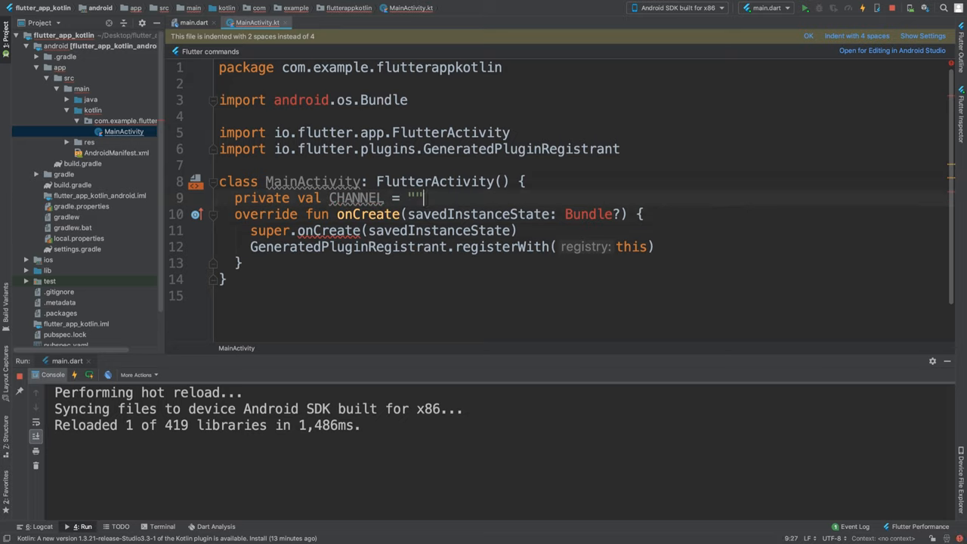
{"action": "type", "text": ";"}
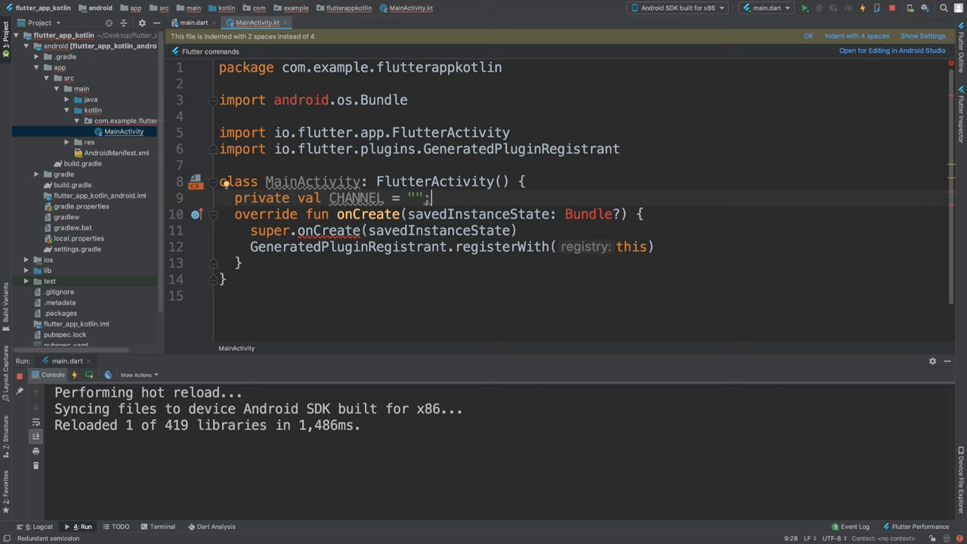
{"action": "left_click", "coordinate": [187, 23]}
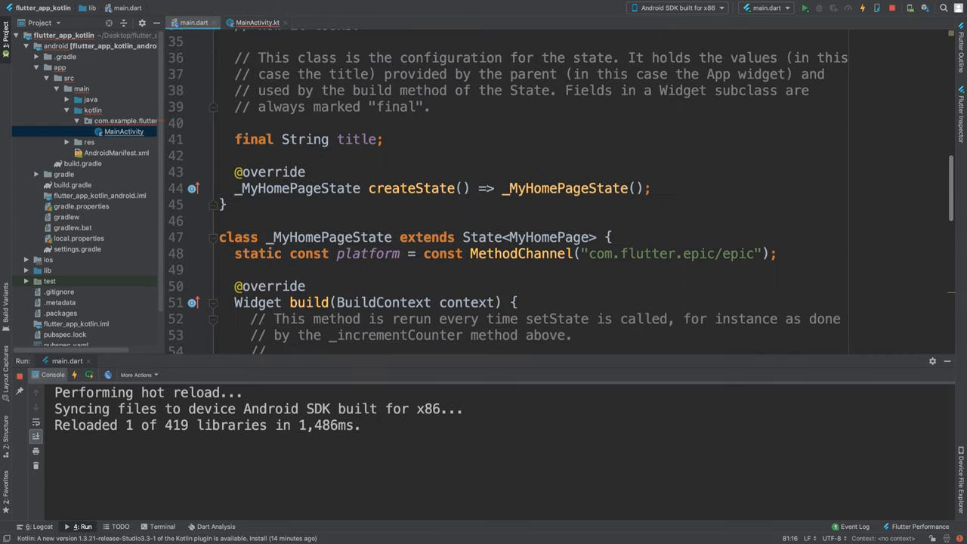
{"action": "double_click", "coordinate": [667, 253]}
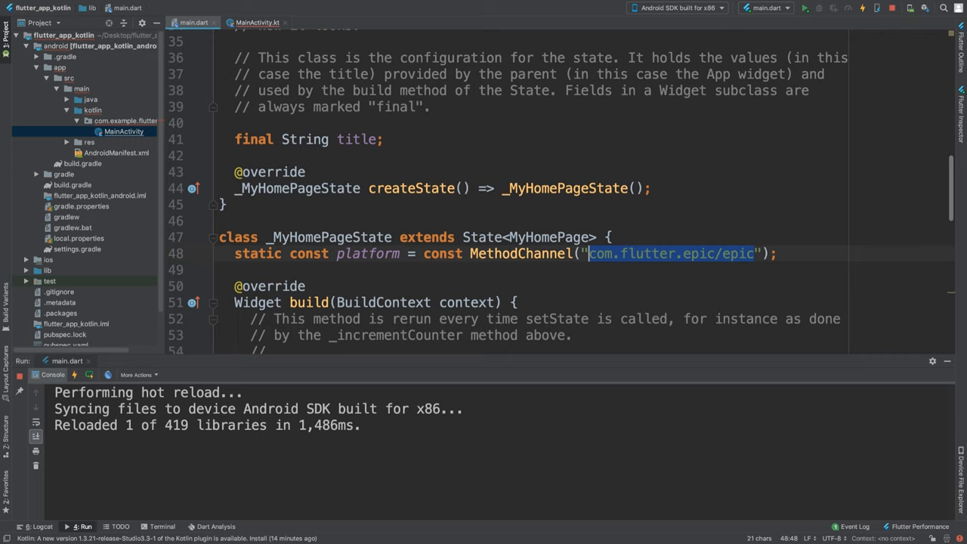
{"action": "left_click", "coordinate": [257, 23]}
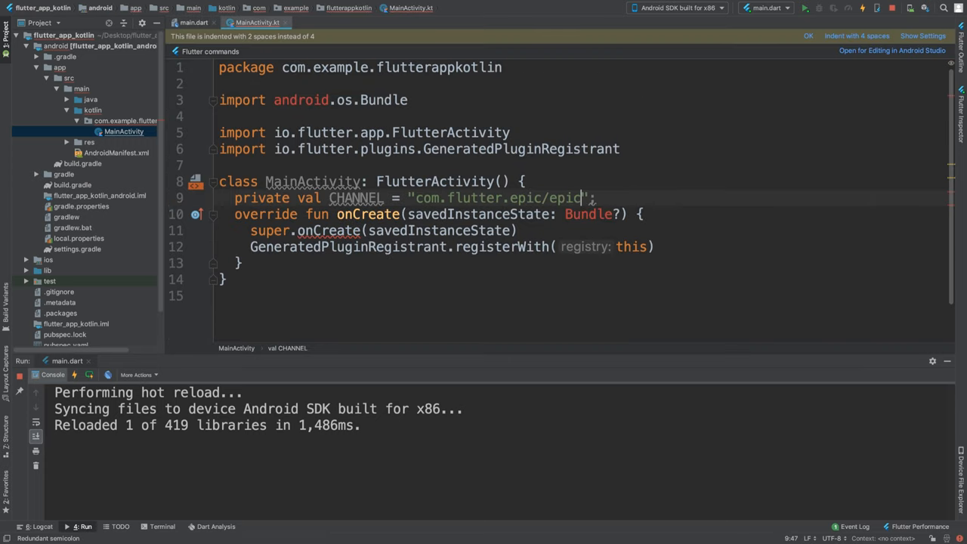
{"action": "key", "text": "Return"}
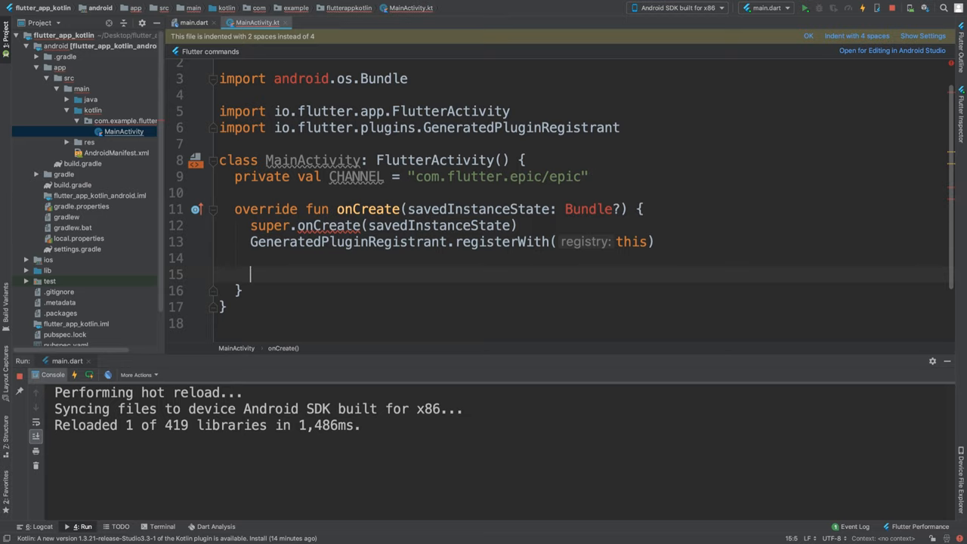
- Register MethodChannel(flutterView, CHANNEL).setMethodCallHandler { methodCall, result -> } in onCreate
{"action": "type", "text": "Met"}
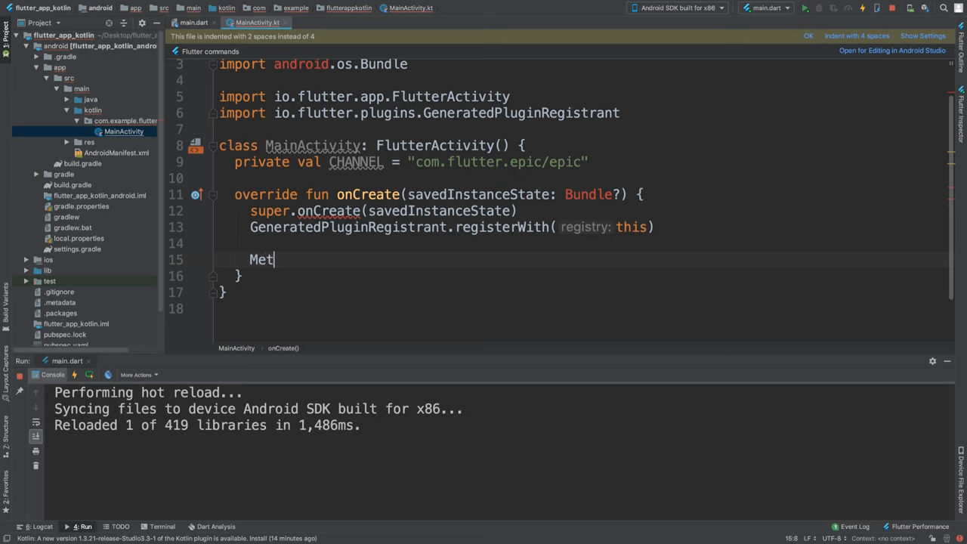
{"action": "type", "text": "hodChannel"}
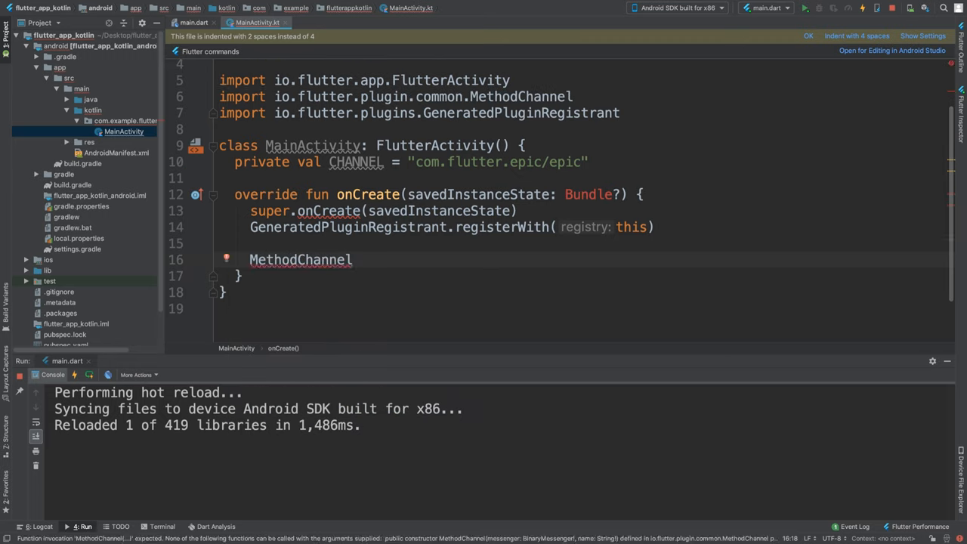
{"action": "type", "text": "(flutterView,"}
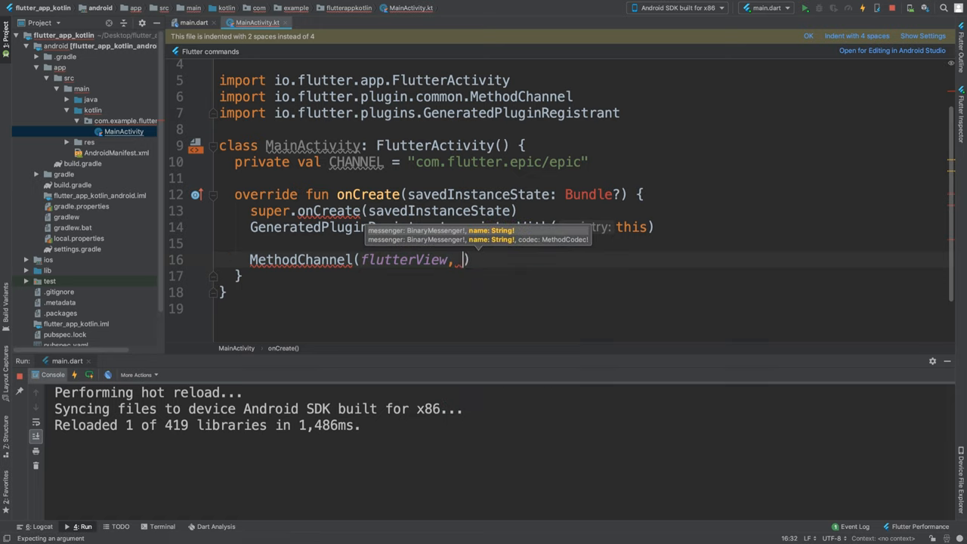
{"action": "type", "text": "CHANNEL"}
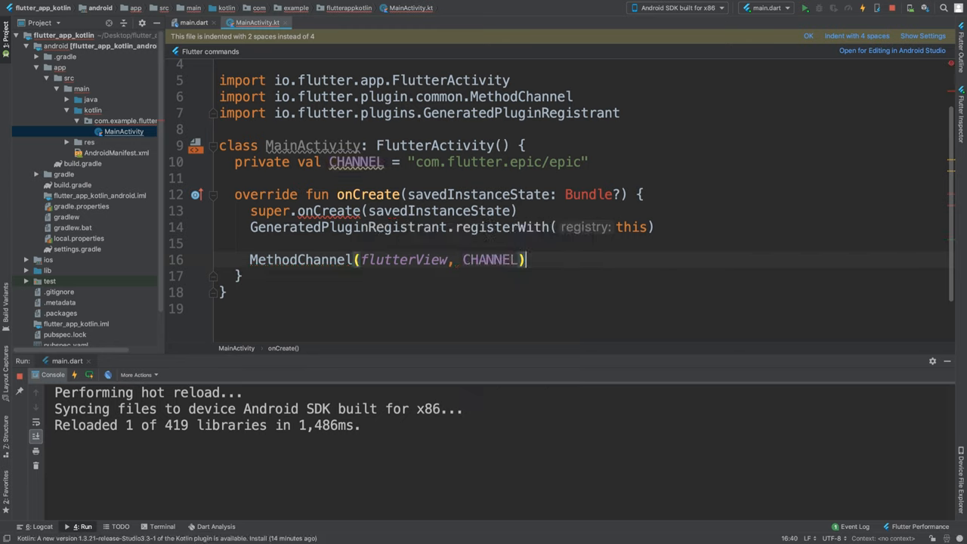
{"action": "type", "text": ".setm"}
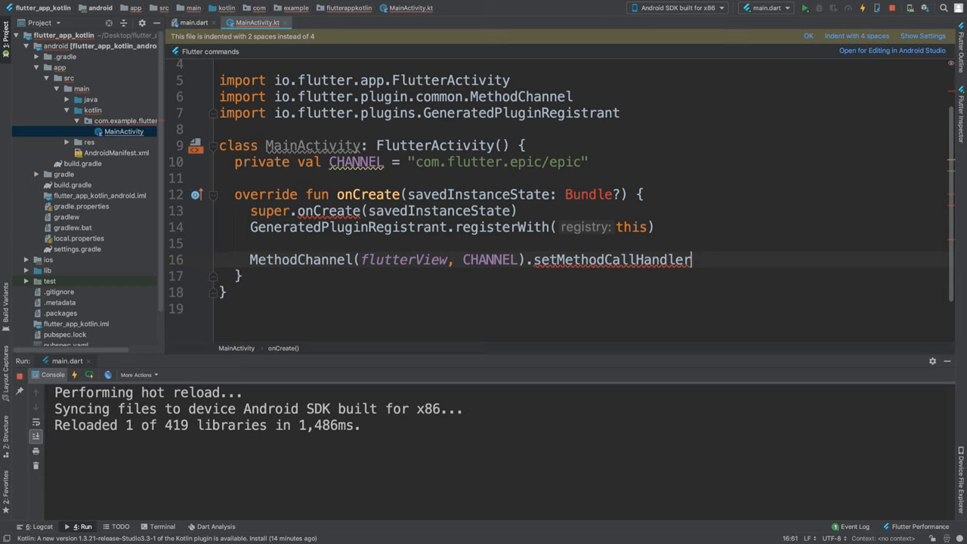
{"action": "type", "text": "{"}
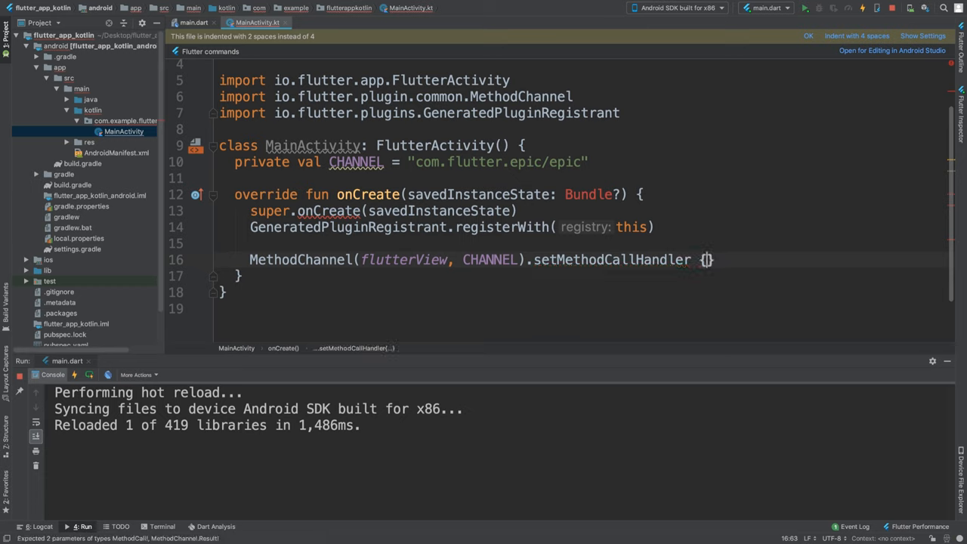
{"action": "key", "text": "enter"}
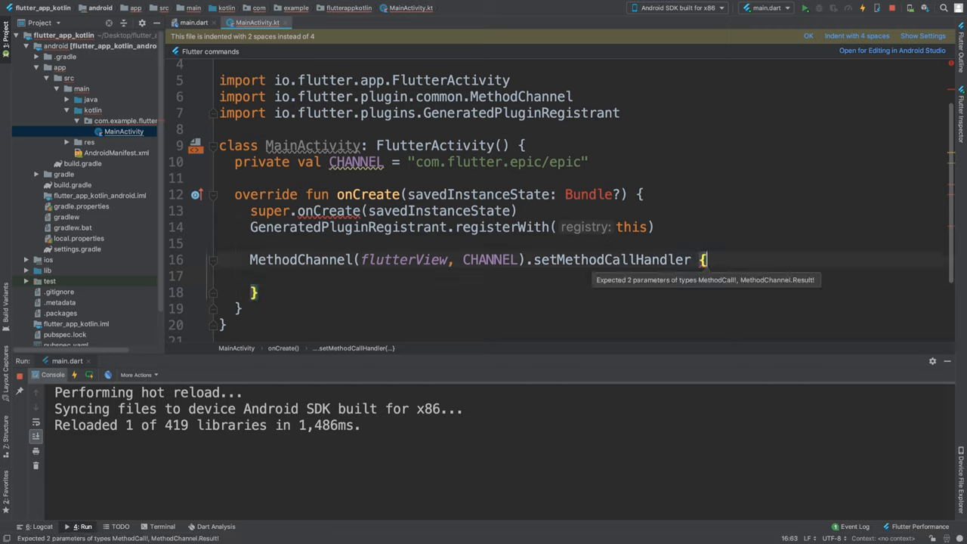
{"action": "type", "text": "methodCall, result ->"}
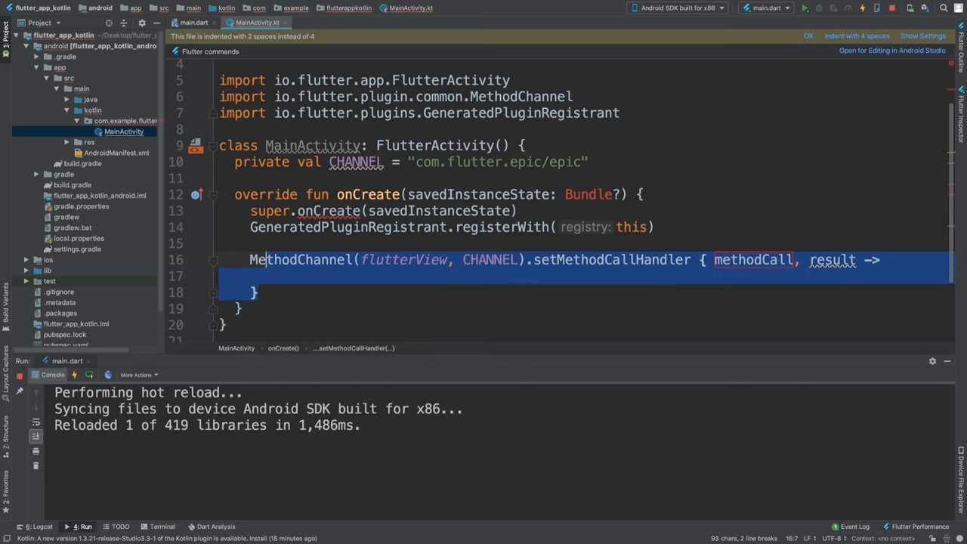
{"action": "left_click", "coordinate": [355, 161]}
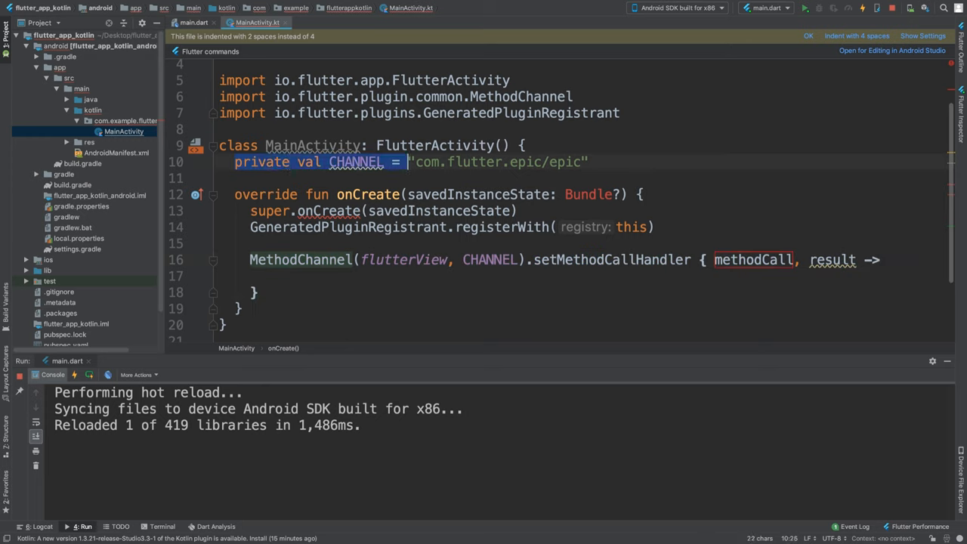
- Check the invoked method name Printy in main.dart's invokeMethod call
{"action": "left_click", "coordinate": [193, 23]}
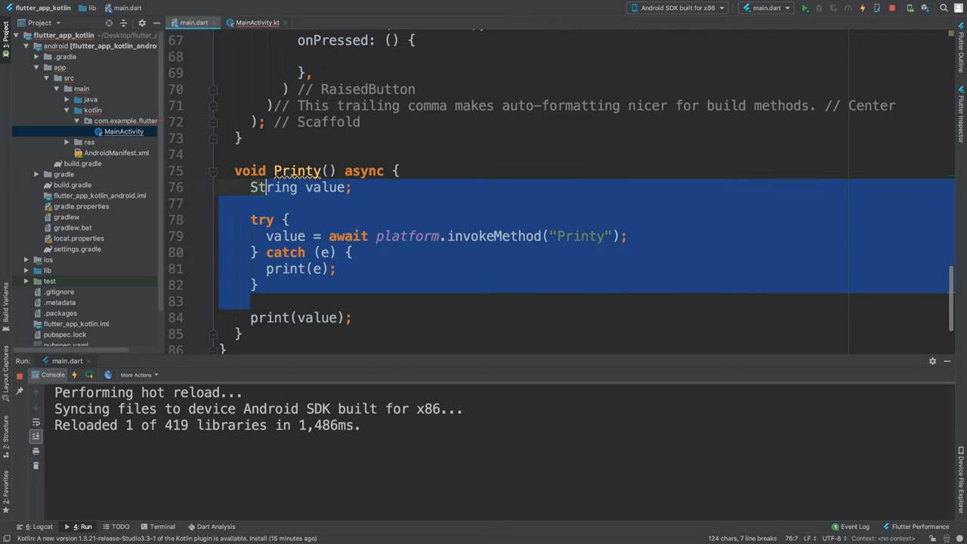
{"action": "left_click", "coordinate": [257, 23]}
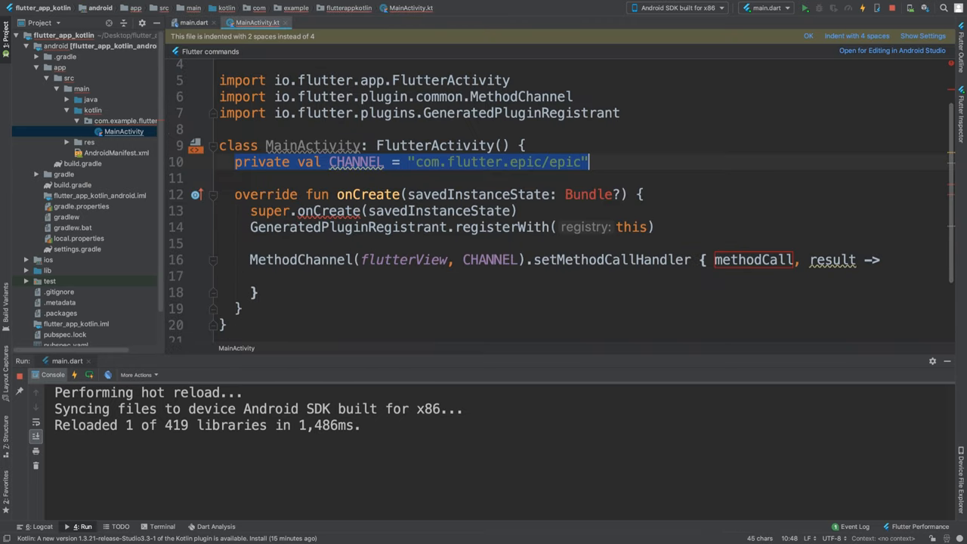
{"action": "left_click", "coordinate": [193, 22]}
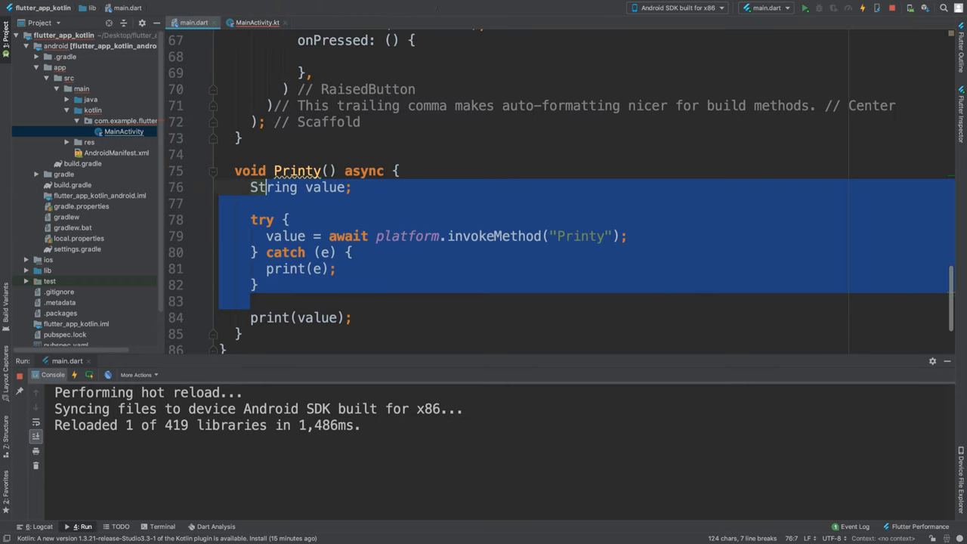
{"action": "double_click", "coordinate": [580, 236]}
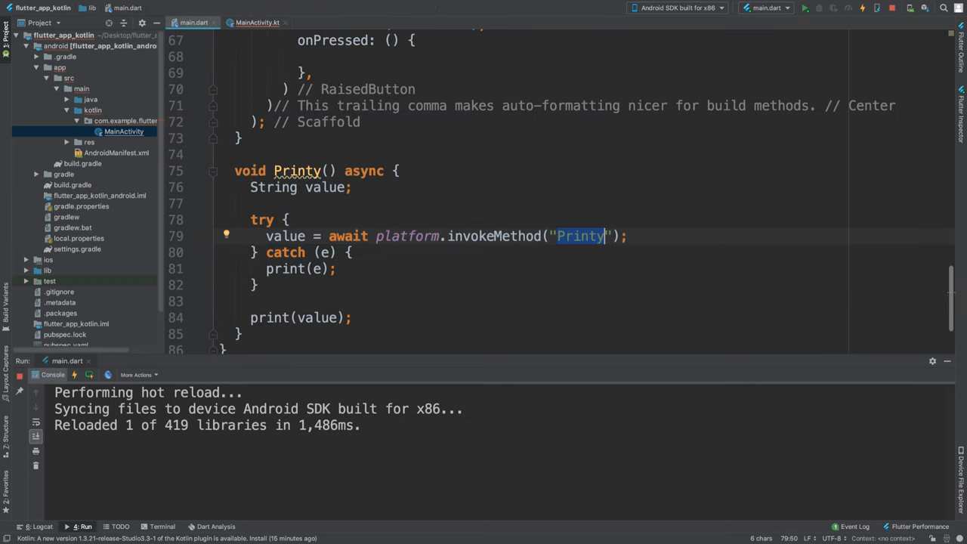
{"action": "left_click", "coordinate": [257, 23]}
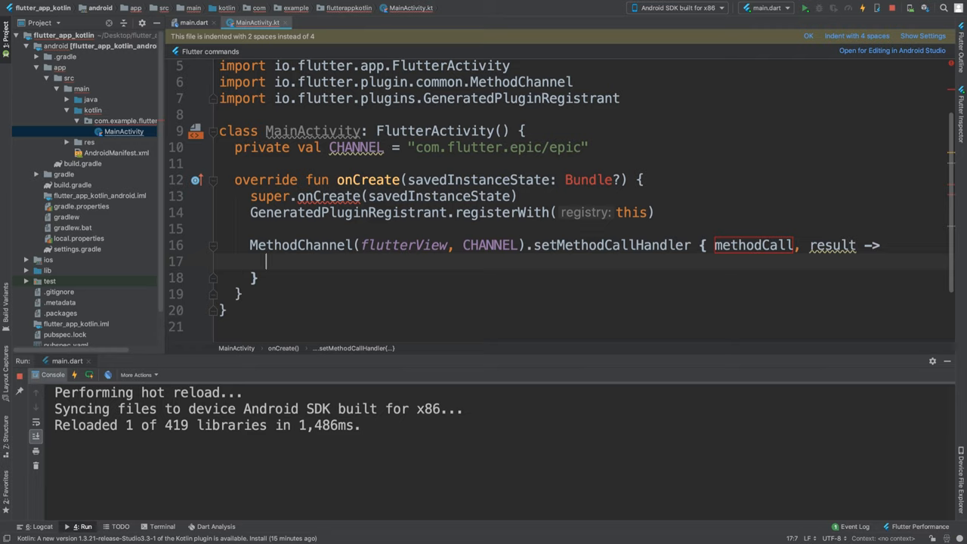
- Inside the handler add if (methodCall.method == "Printy") { }
{"action": "type", "text": "if ("}
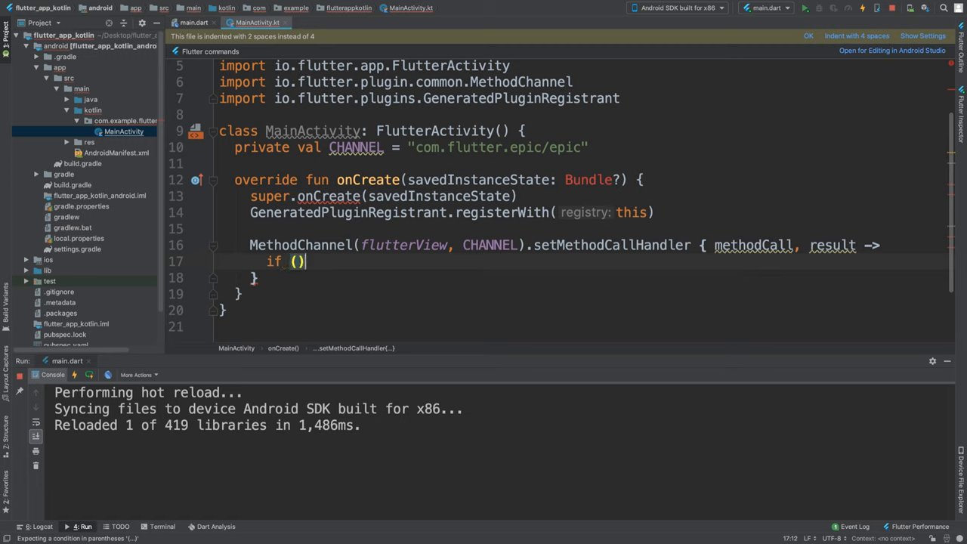
{"action": "type", "text": "methodCall"}
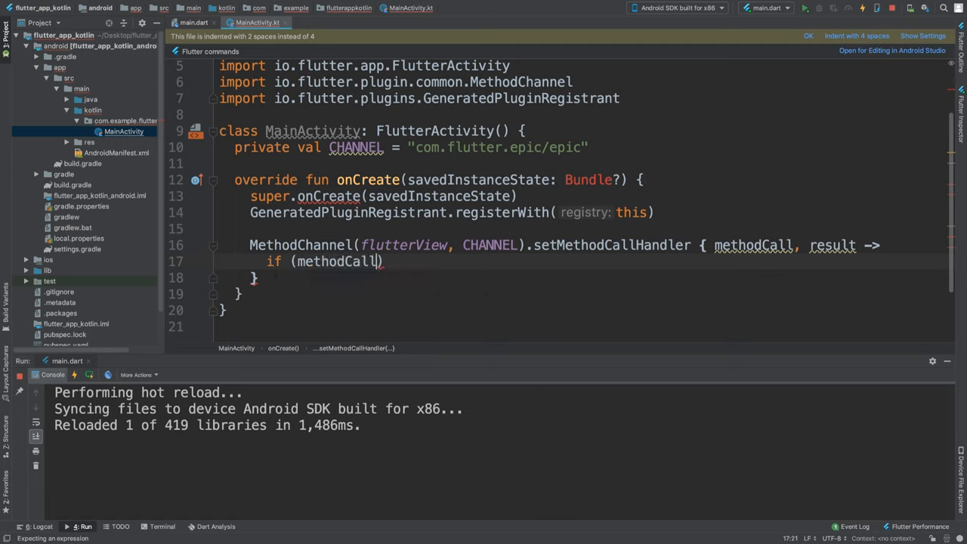
{"action": "type", "text": ".m"}
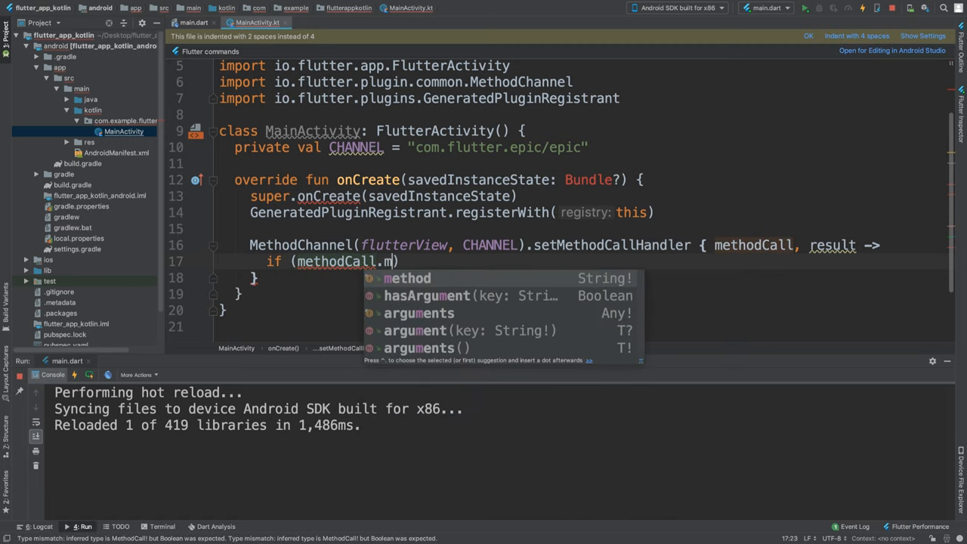
{"action": "type", "text": "ethod =="}
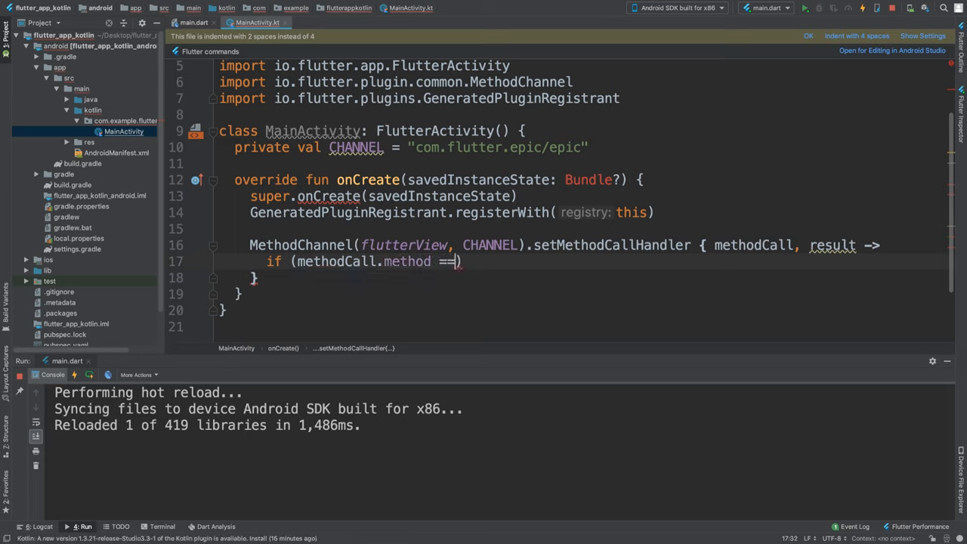
{"action": "type", "text": "\"Printy\""}
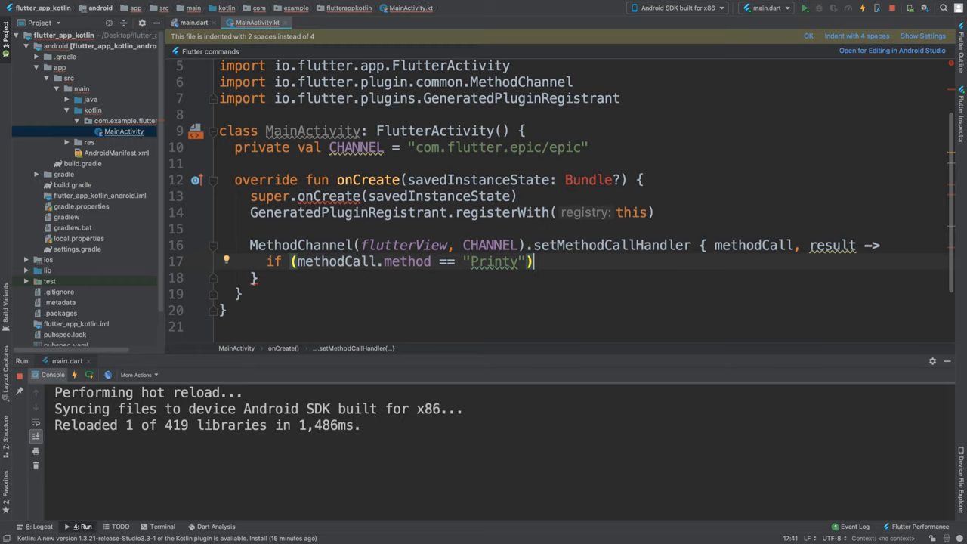
{"action": "left_click", "coordinate": [194, 23]}
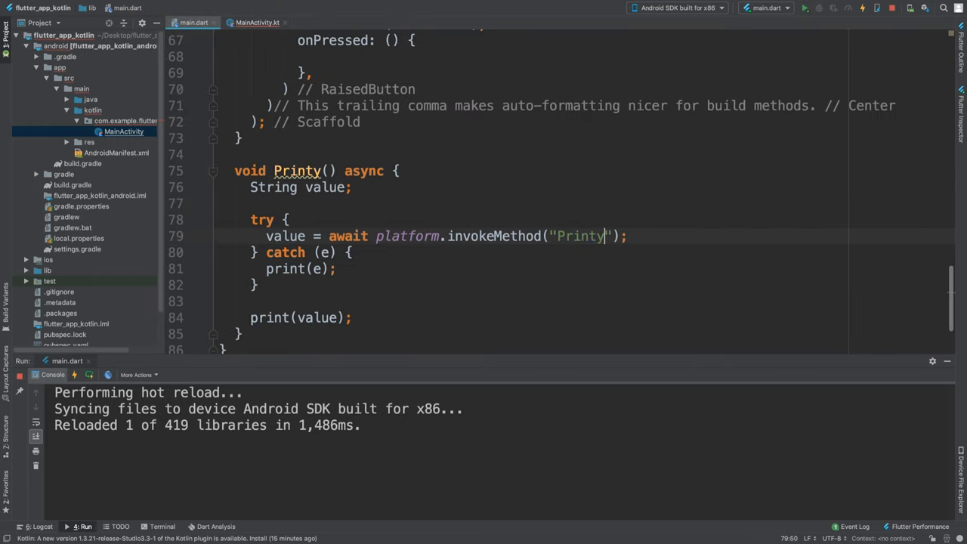
{"action": "type", "text": "()"}
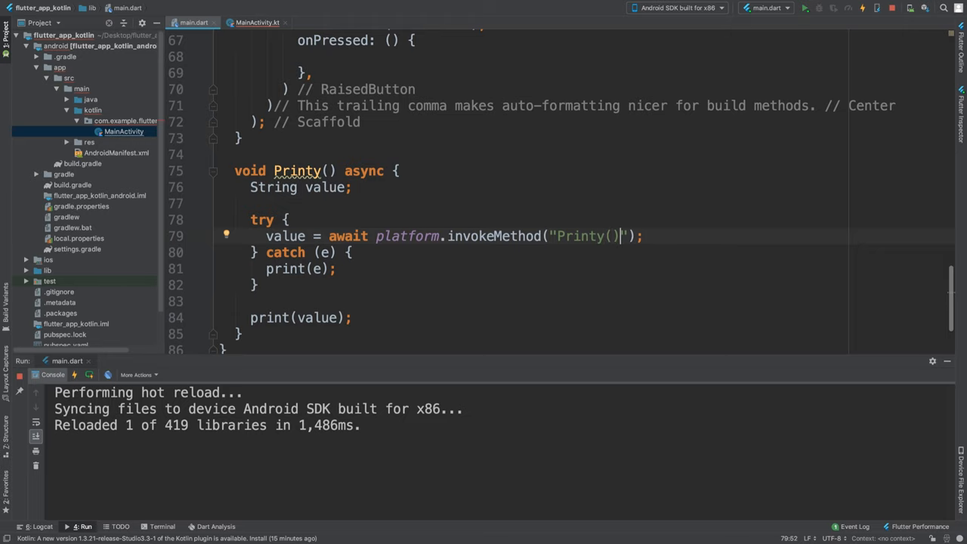
{"action": "key", "text": "BackSpace"}
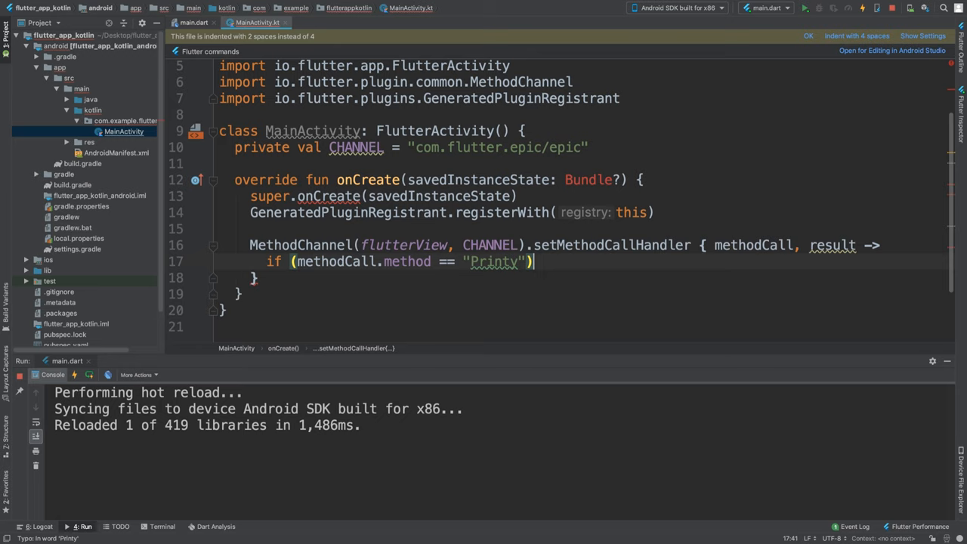
{"action": "type", "text": "{"}
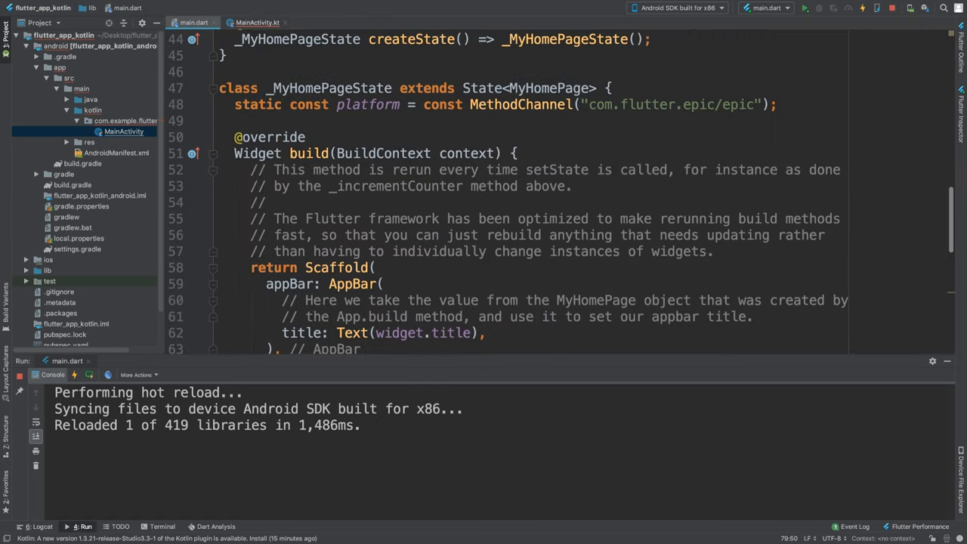
- Inside the if block return result.success("Hello From The Kotlin World")
{"action": "scroll", "scroll_direction": "down", "scroll_amount": 3}
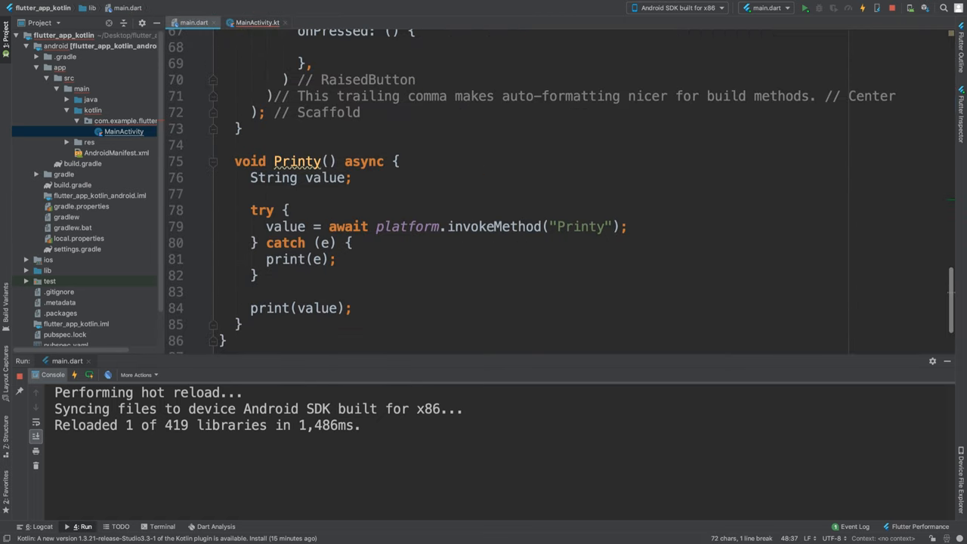
{"action": "double_click", "coordinate": [580, 227]}
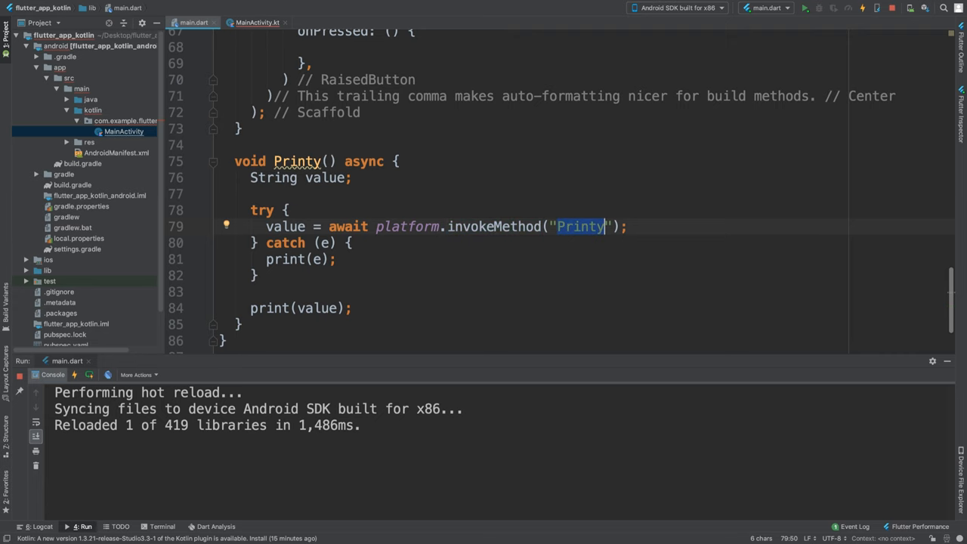
{"action": "left_click", "coordinate": [257, 22]}
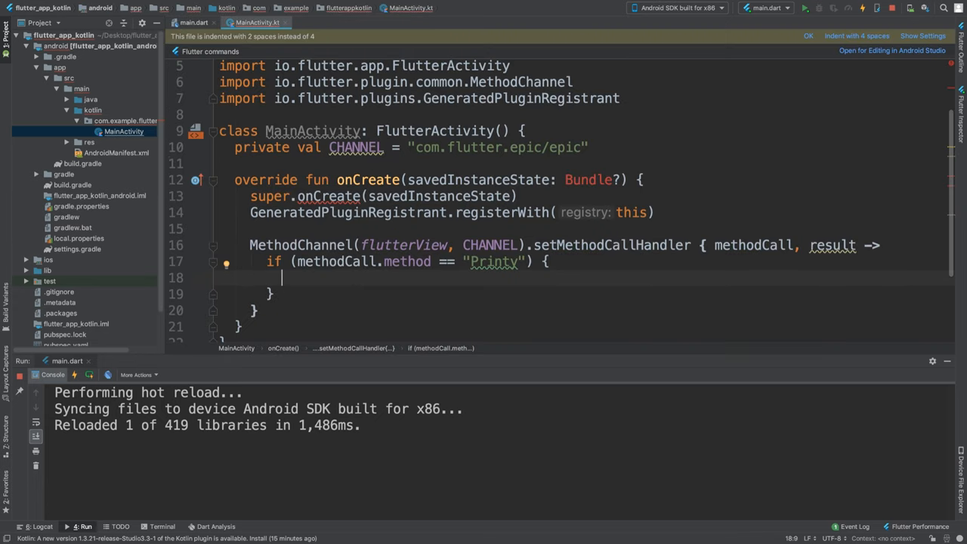
{"action": "type", "text": "re"}
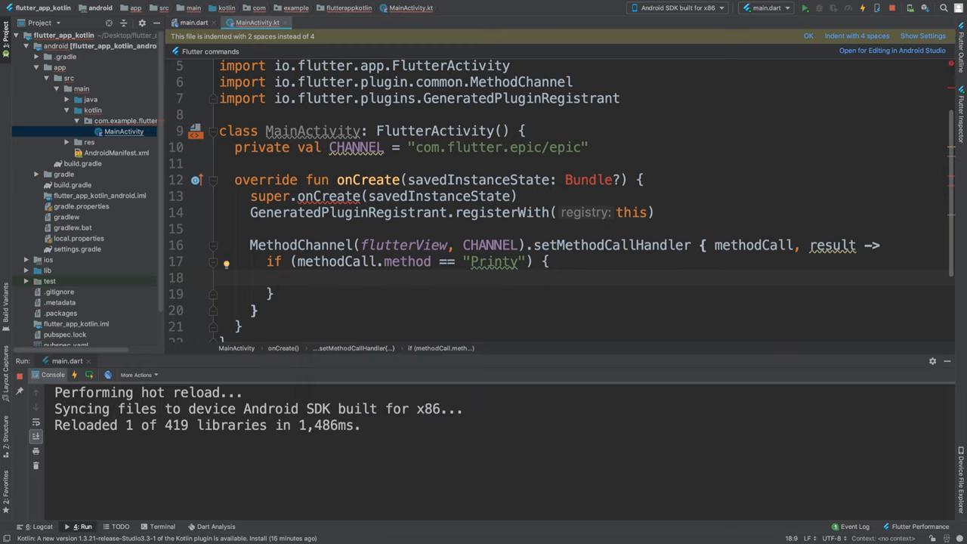
{"action": "type", "text": "result.a"}
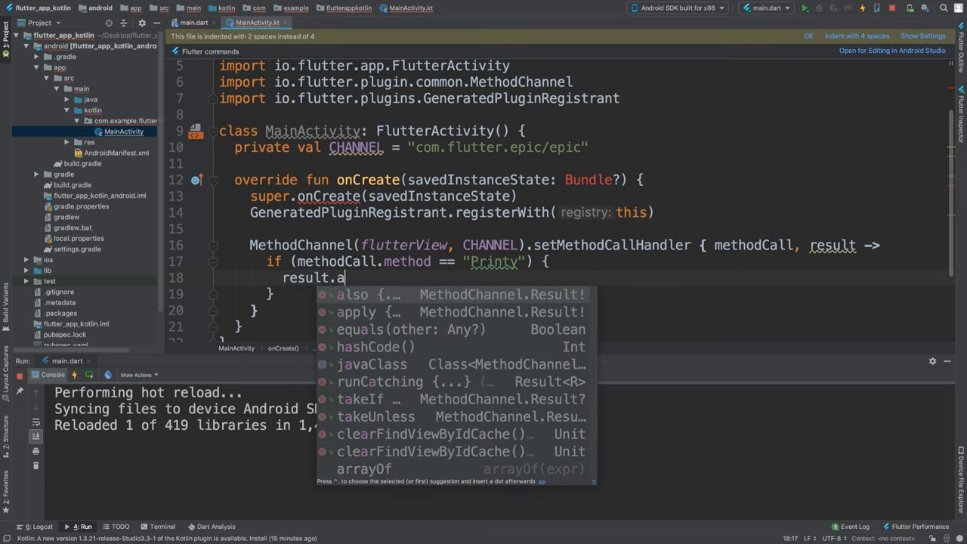
{"action": "type", "text": "uccess(\""}
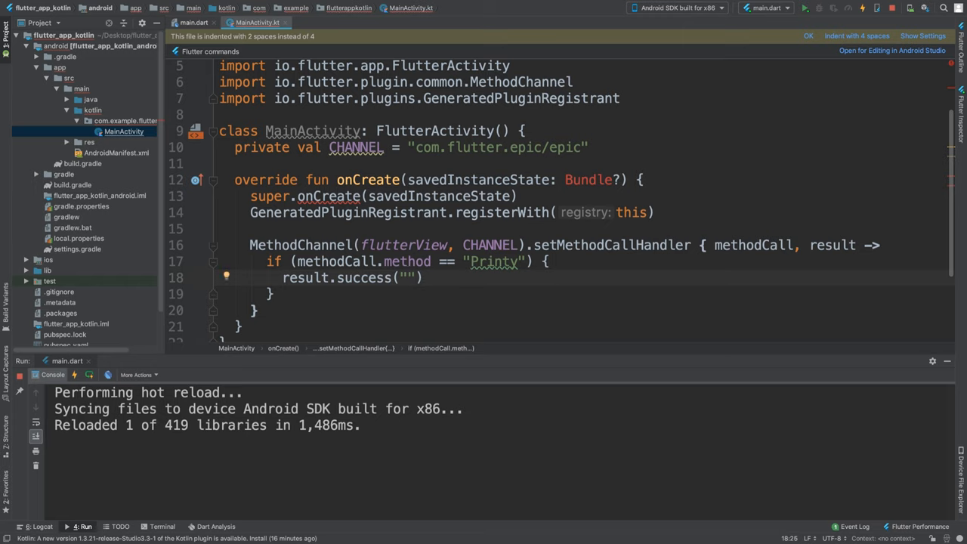
{"action": "type", "text": "Hello From"}
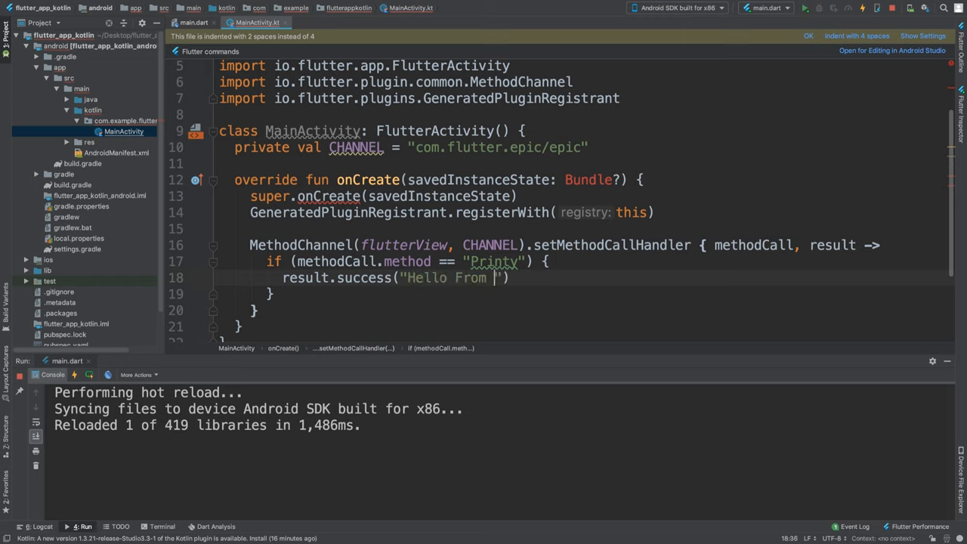
{"action": "type", "text": "The Kotlin World"}
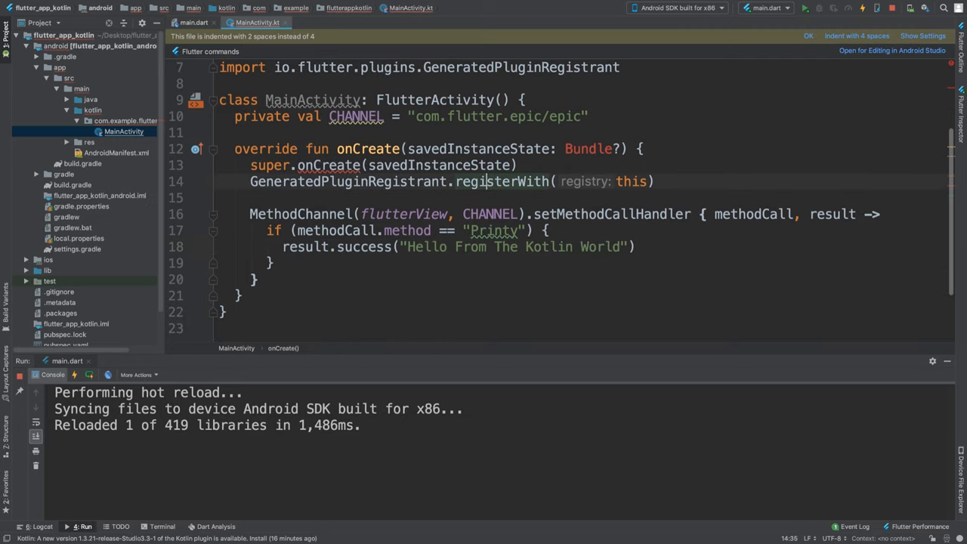
- Stop the running app and rerun it so the Kotlin change installs on the device
{"action": "left_click", "coordinate": [193, 23]}
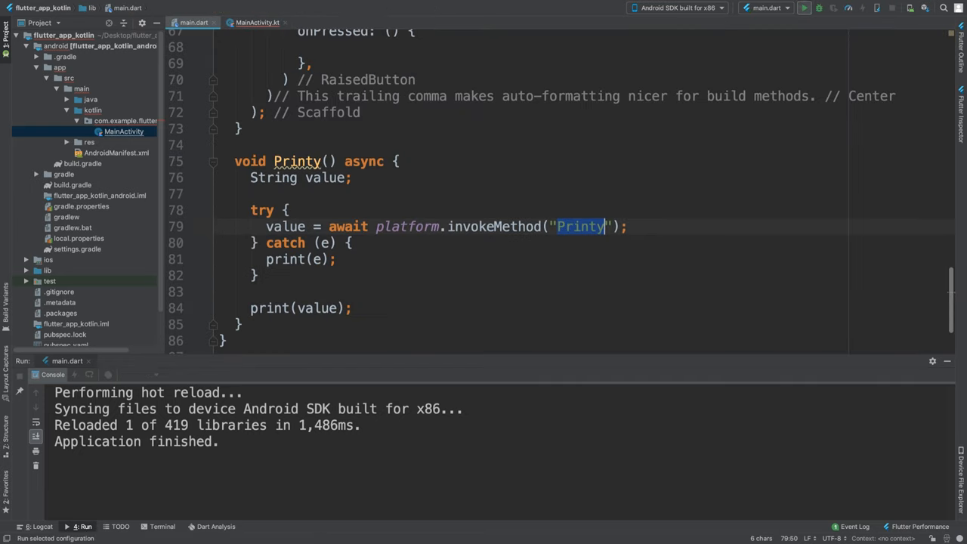
{"action": "left_click", "coordinate": [804, 9]}
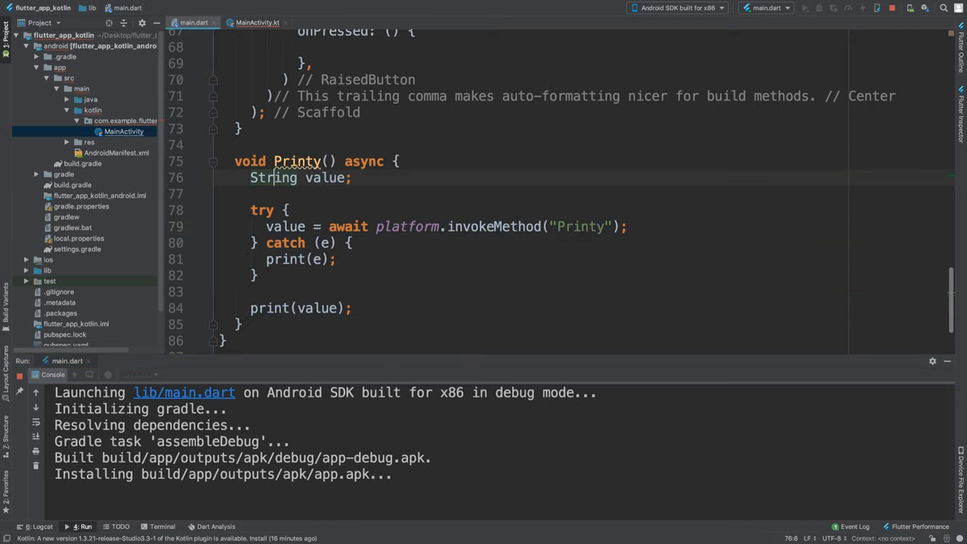
{"action": "left_click", "coordinate": [256, 23]}
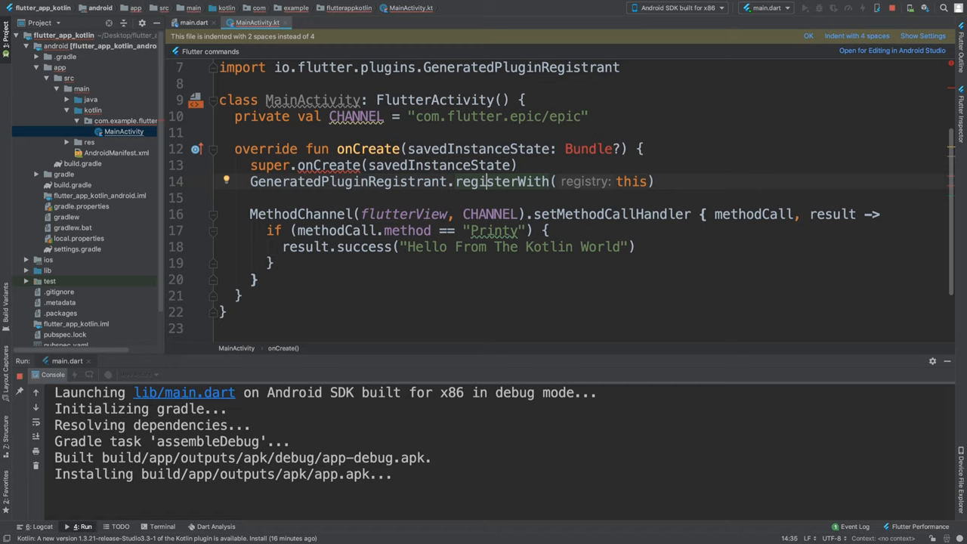
{"action": "left_click", "coordinate": [194, 22]}
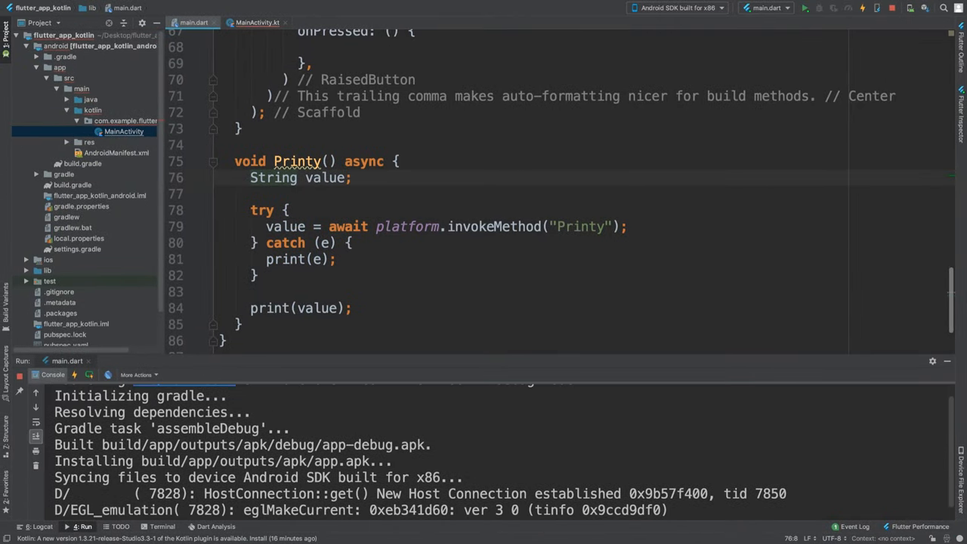
- Call Printy(); in the button's onPressed so the console prints Hello From The Kotlin World
{"action": "scroll", "scroll_direction": "down", "scroll_amount": 3}
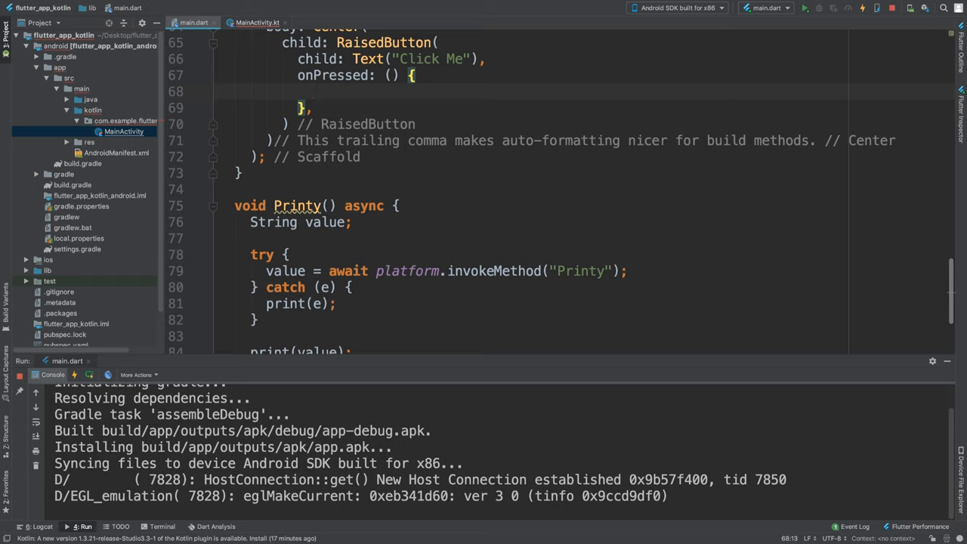
{"action": "type", "text": "Printy"}
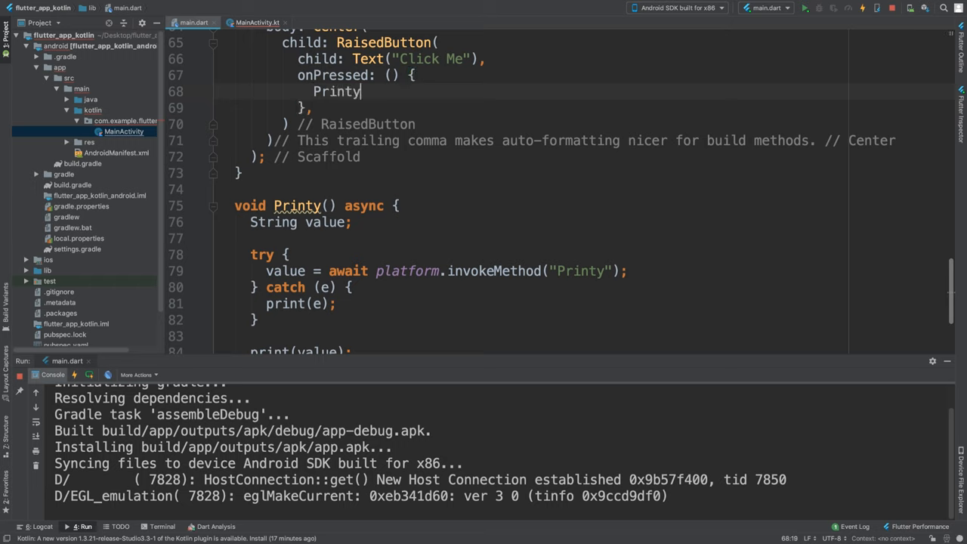
{"action": "type", "text": "();"}
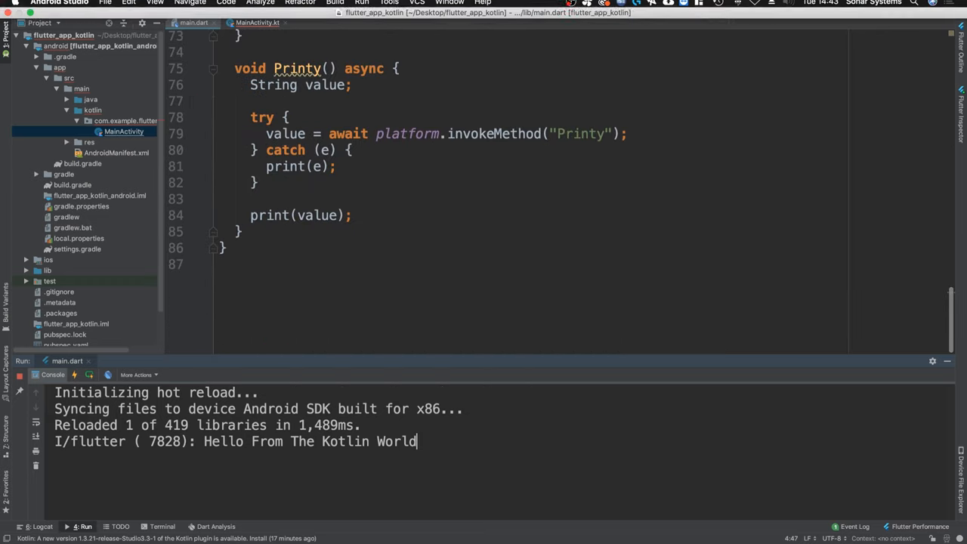
{"action": "left_click", "coordinate": [256, 23]}
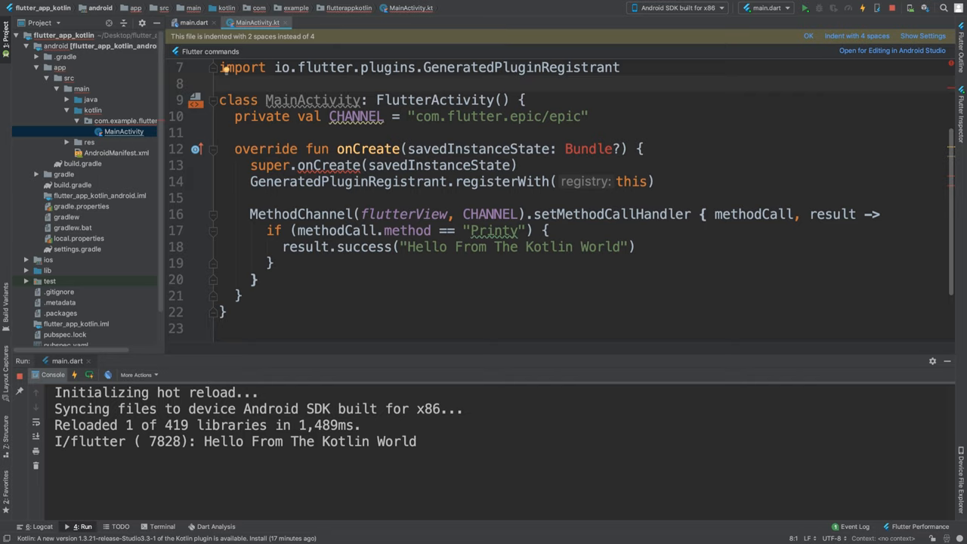
{"action": "left_click", "coordinate": [193, 23]}
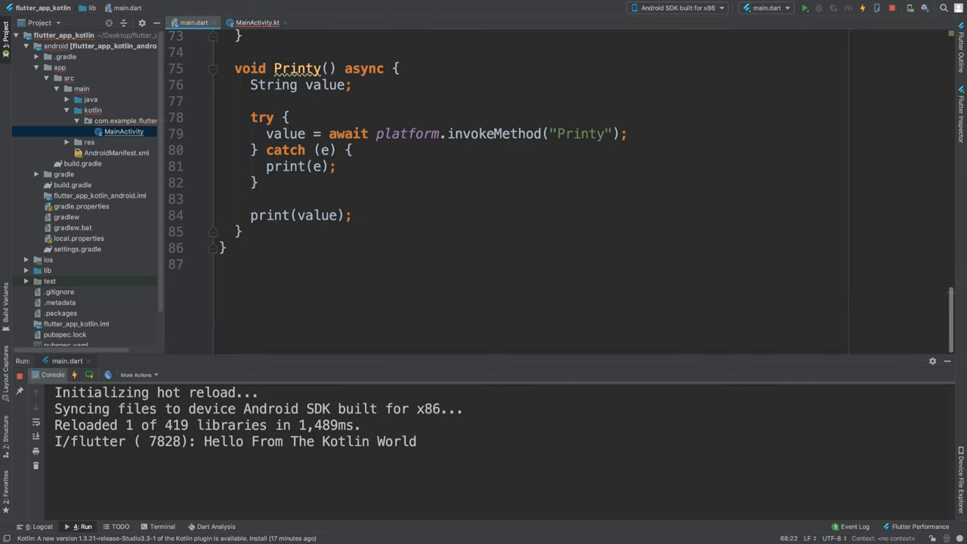
{"action": "left_click", "coordinate": [257, 23]}
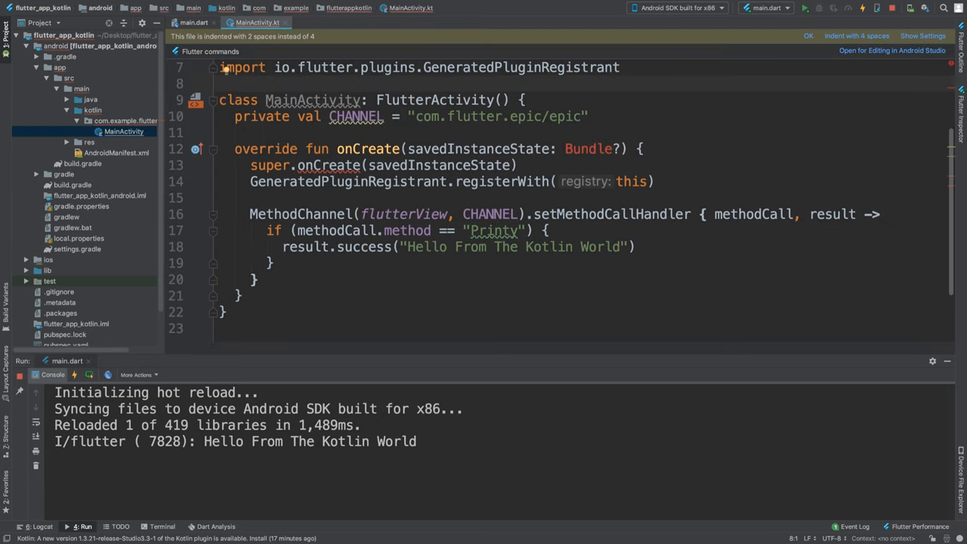
{"action": "left_click", "coordinate": [193, 23]}
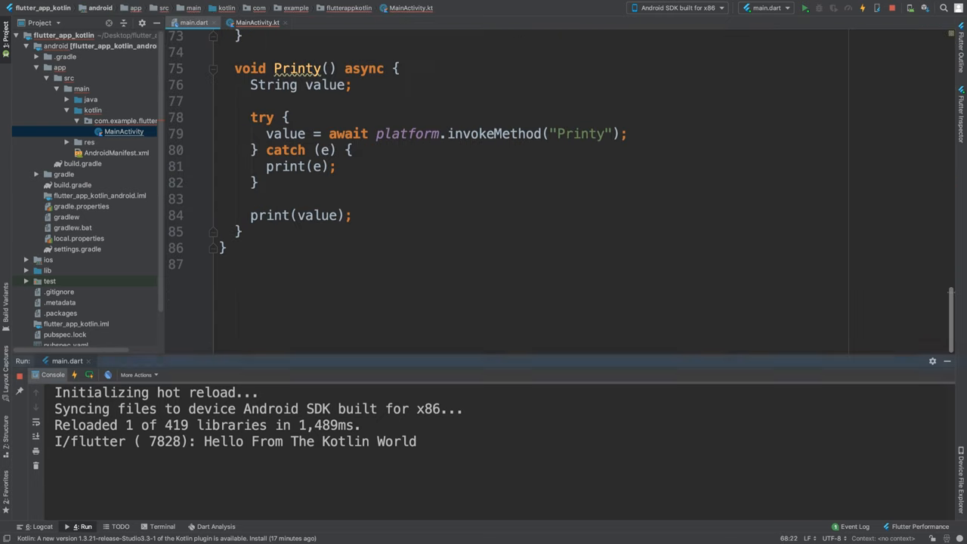